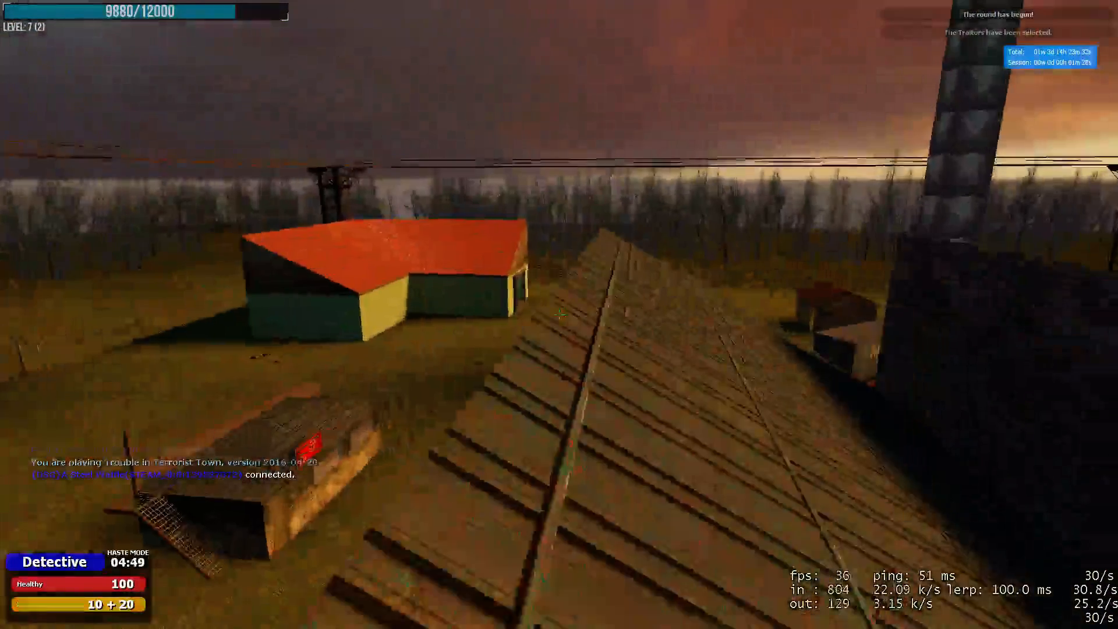
mouse_move(560, 315)
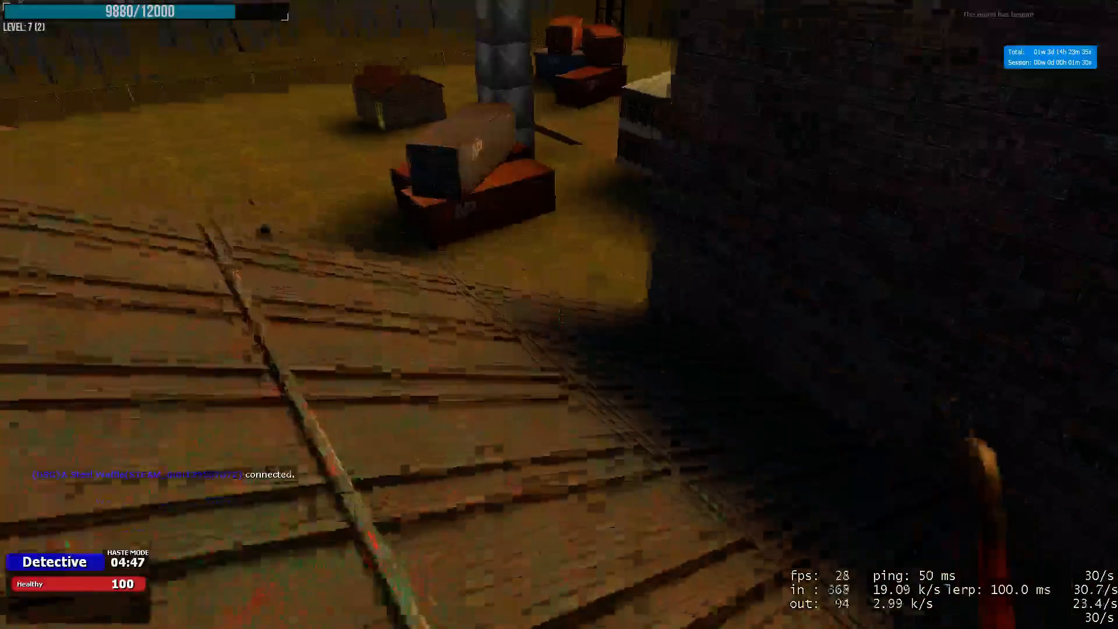
mouse_move(559, 315)
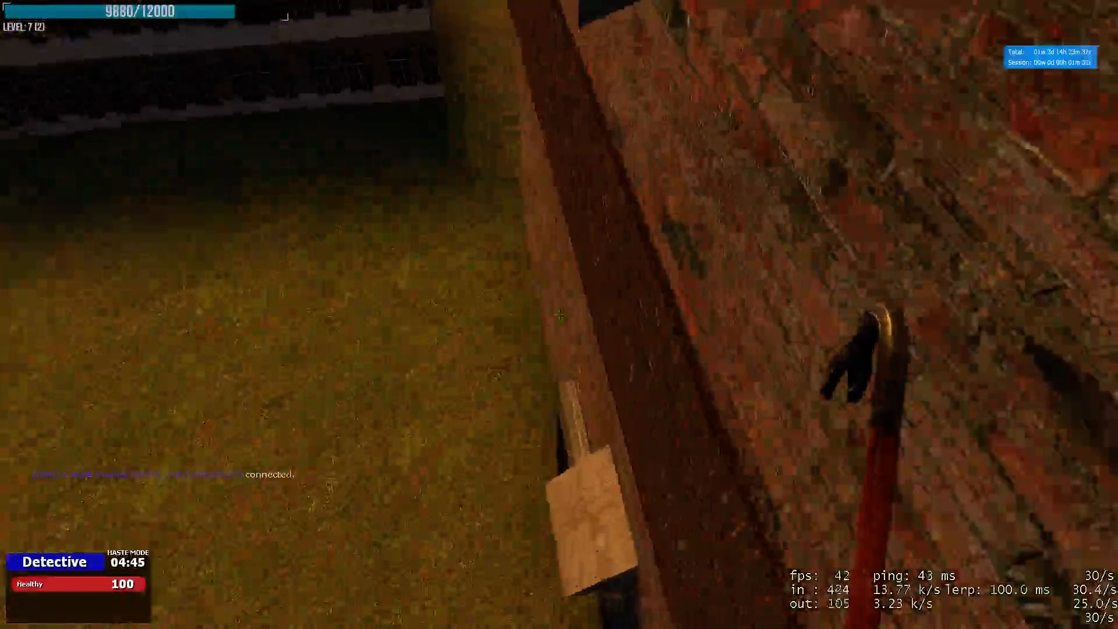
mouse_move(559, 314)
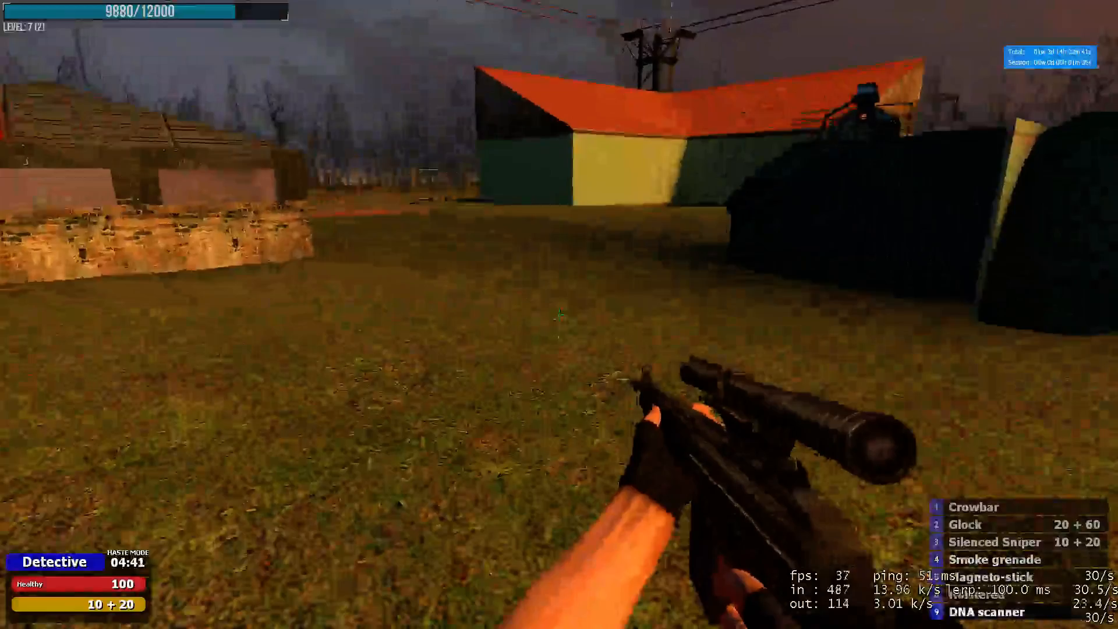
key(tab)
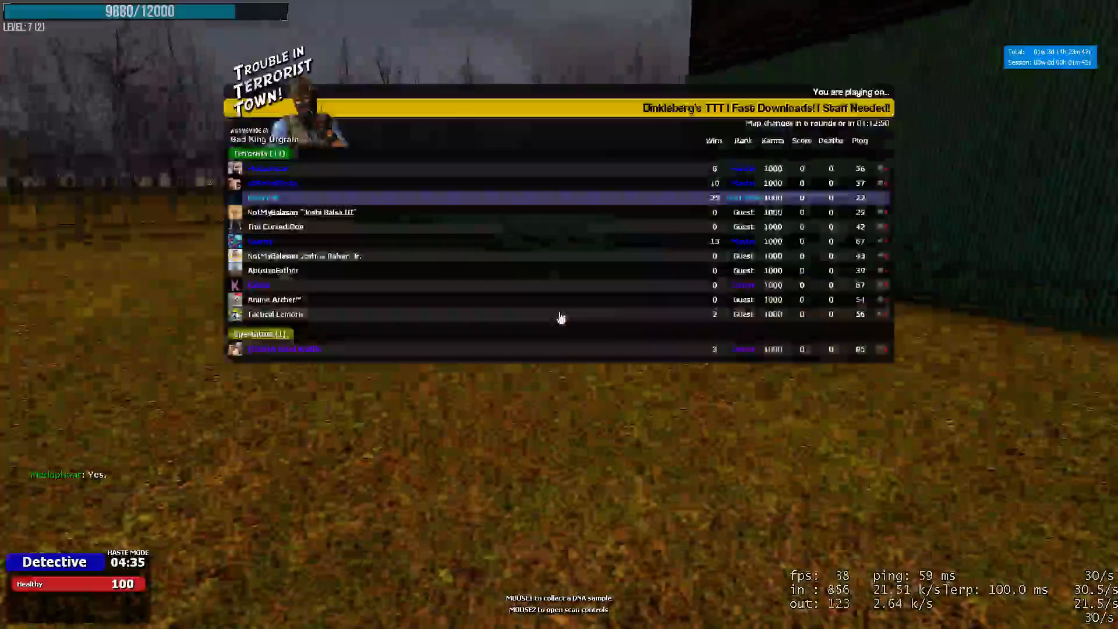
key(tab)
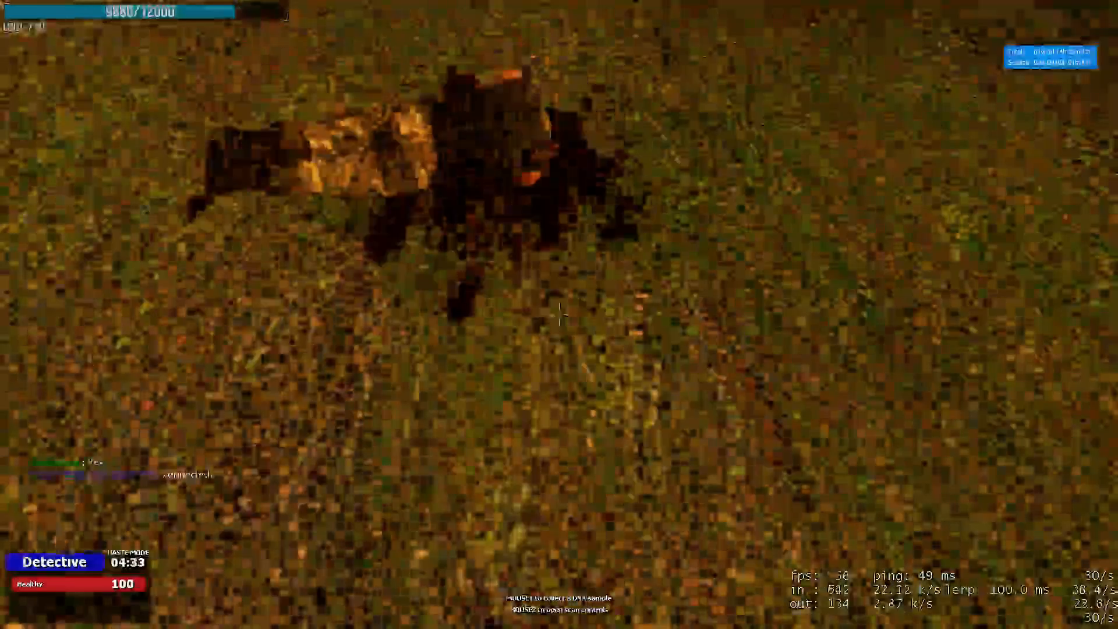
key(tab)
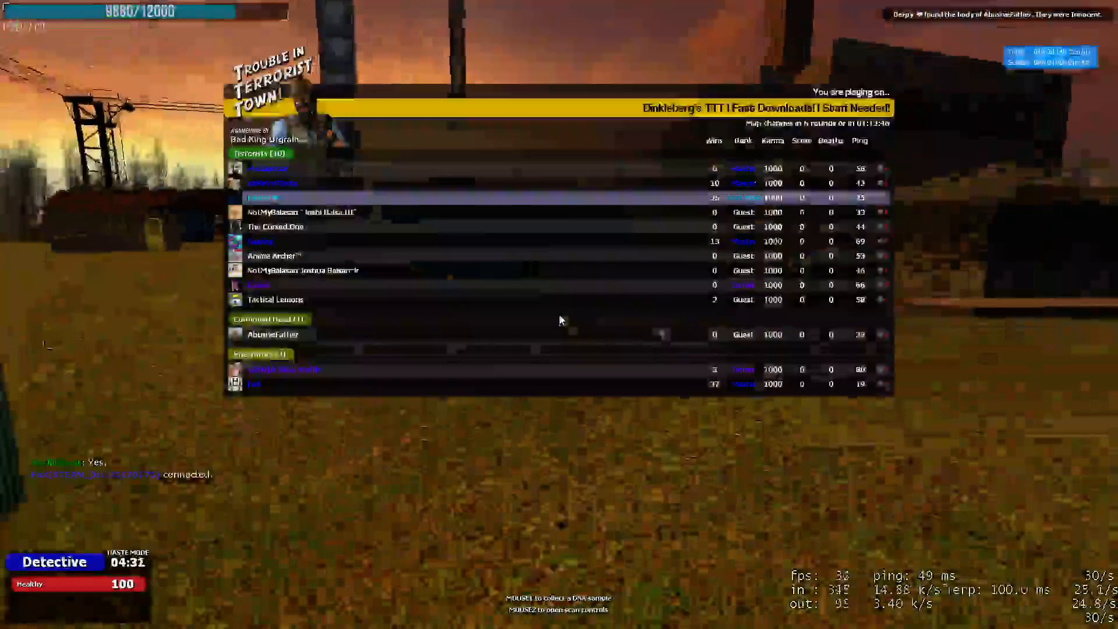
key(tab)
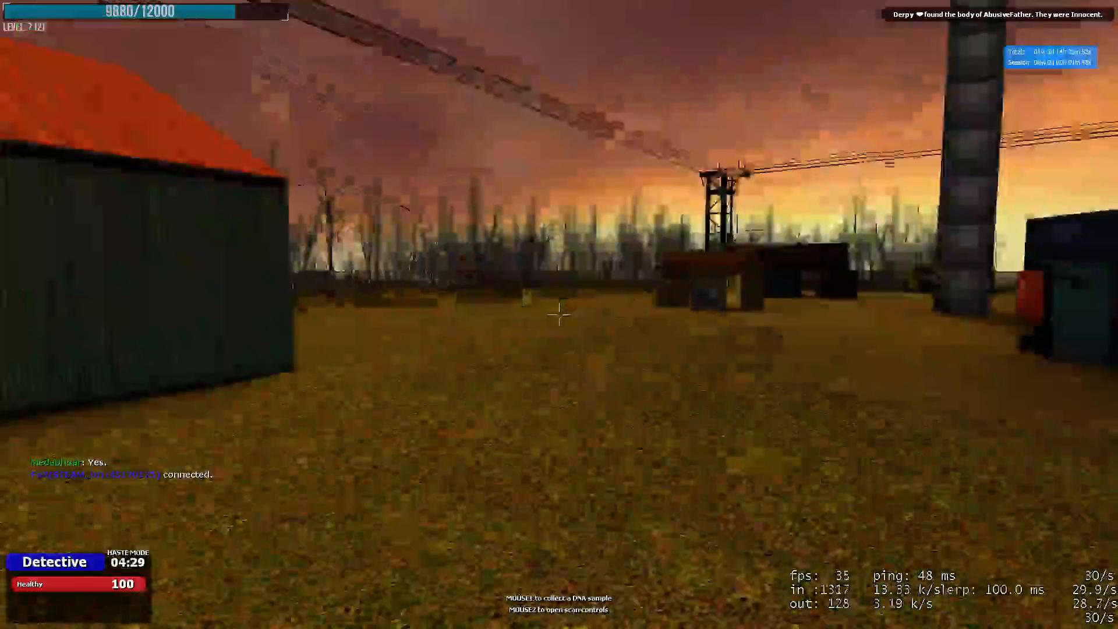
mouse_move(559, 314)
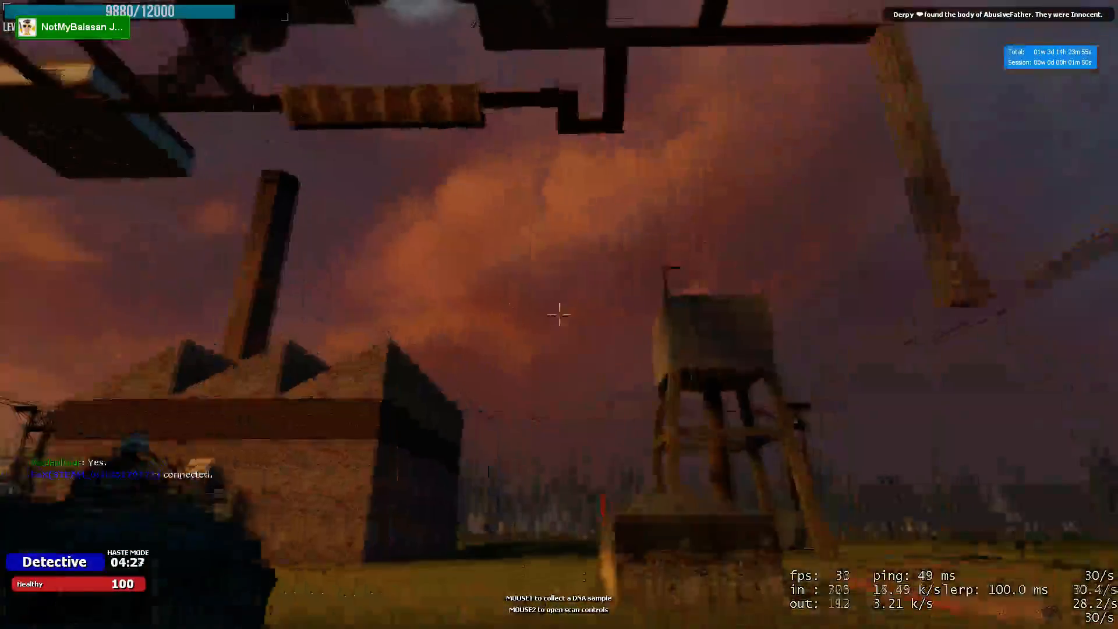
mouse_move(559, 315)
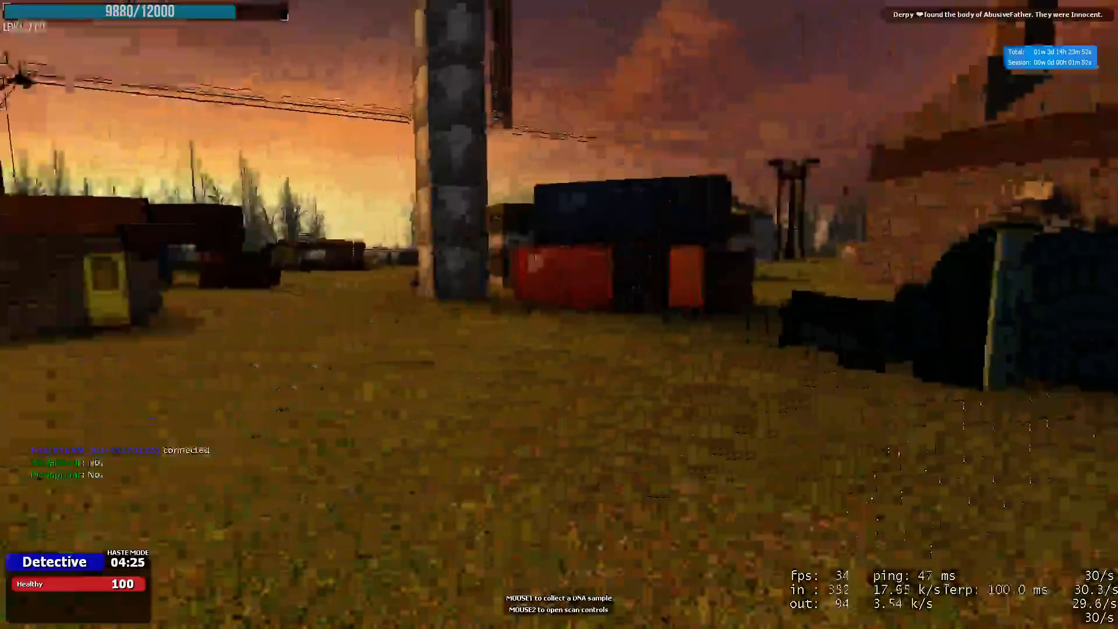
key(tab)
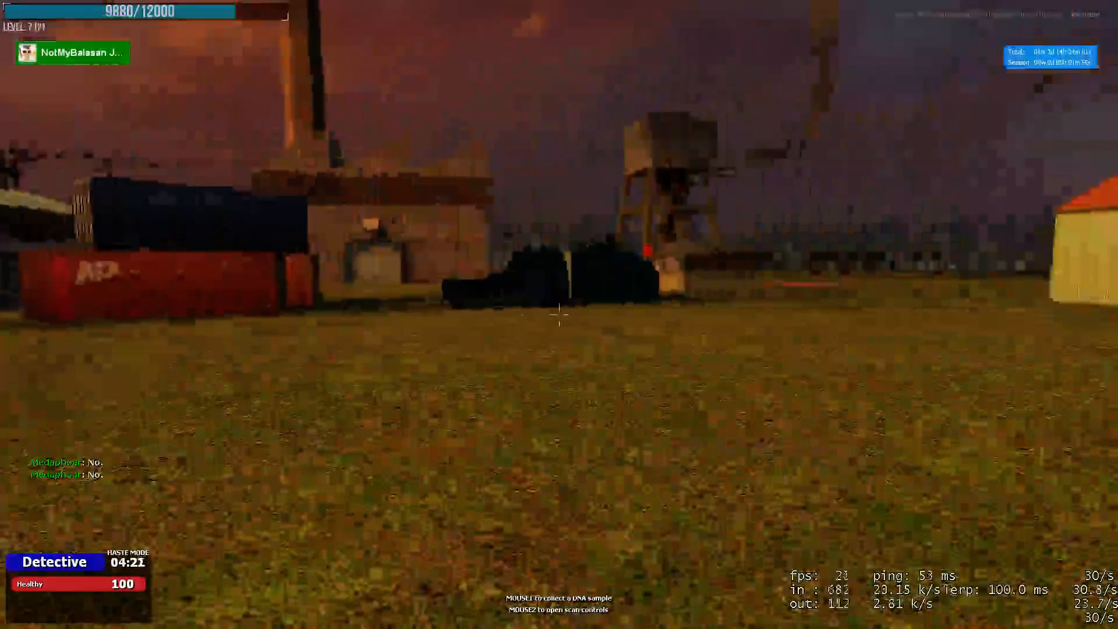
key(tab)
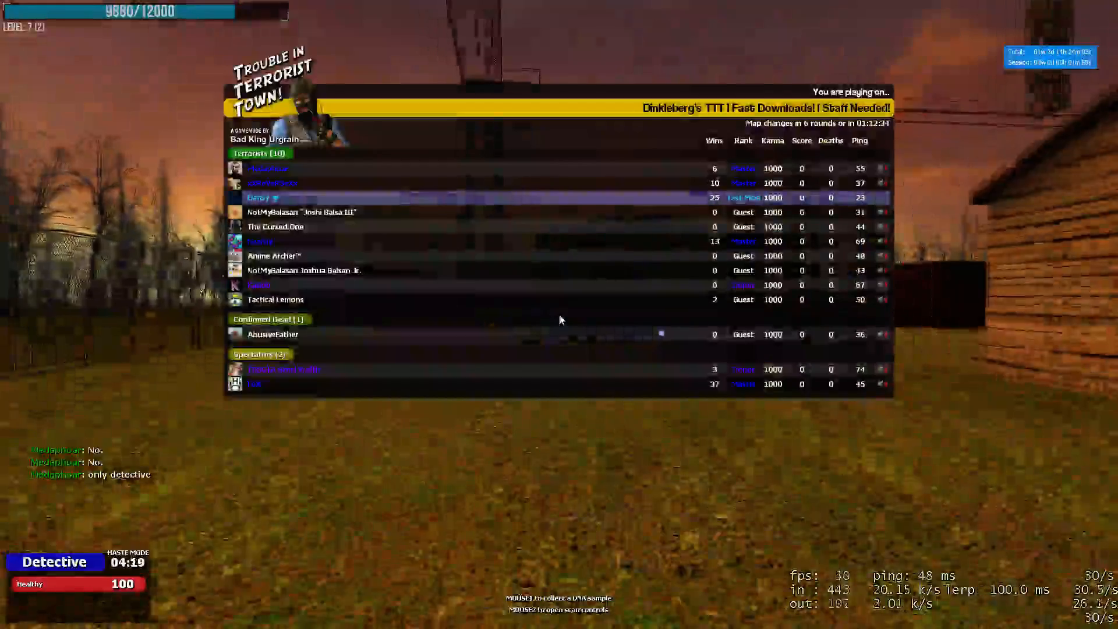
key(tab)
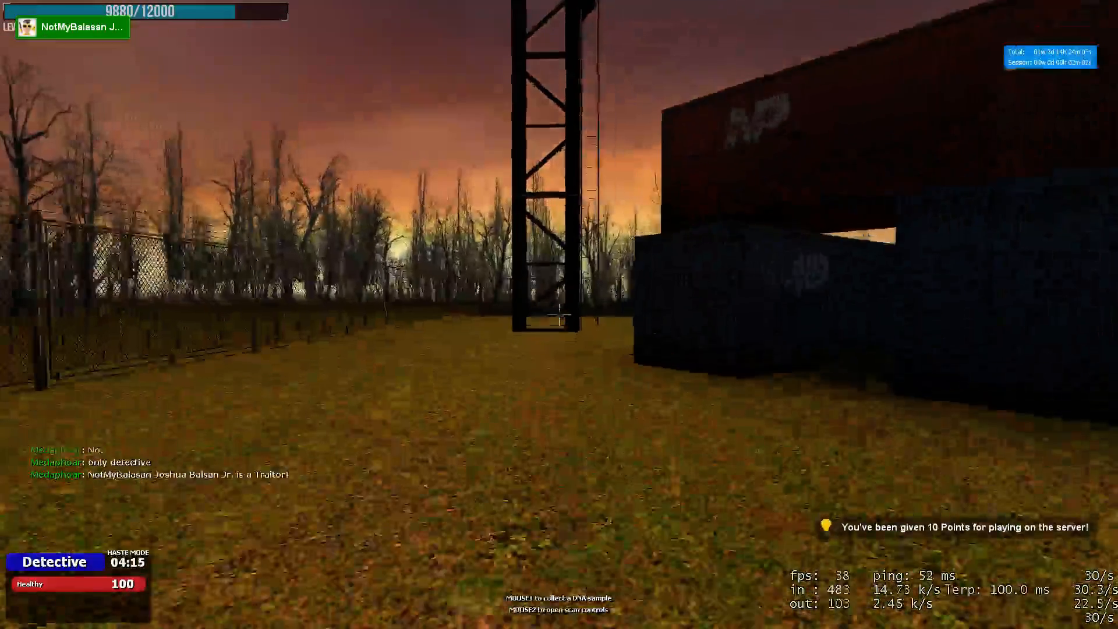
key(tab)
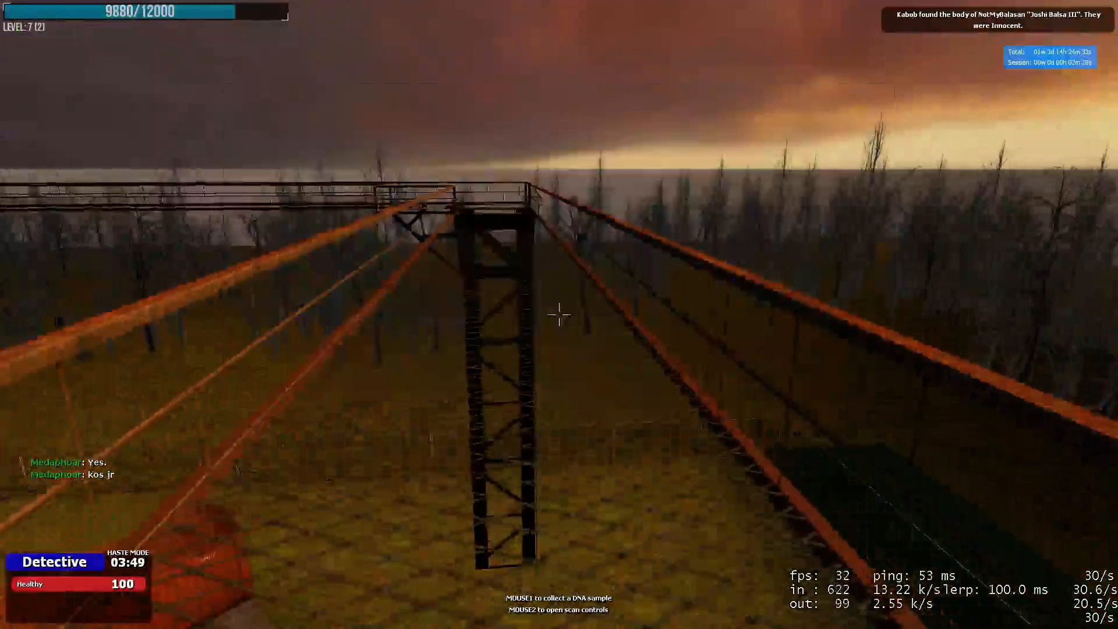
key(tab)
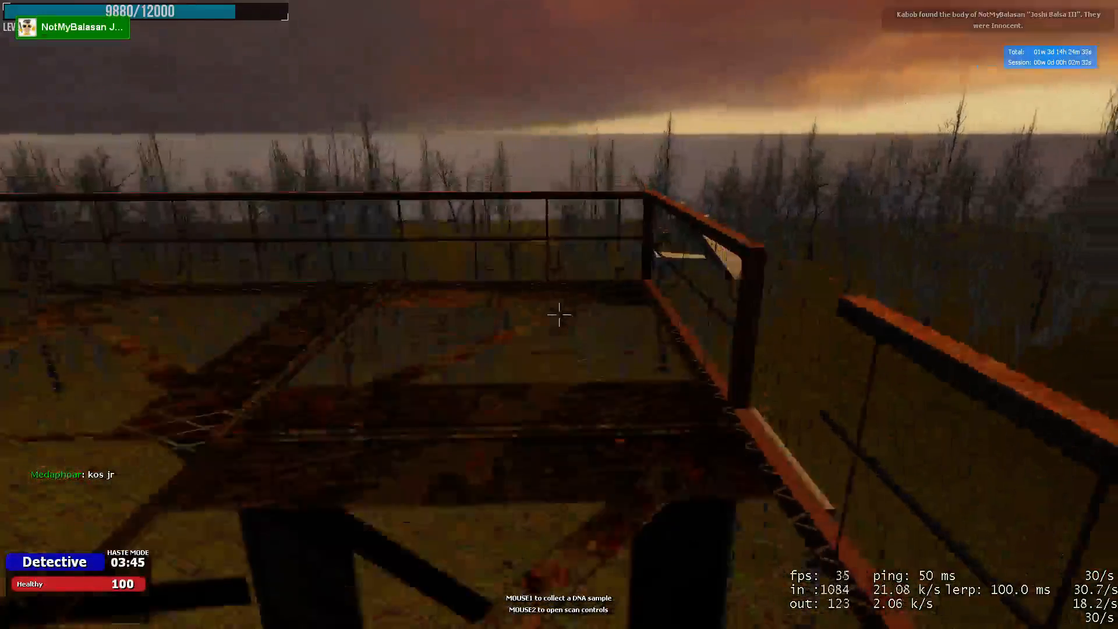
mouse_move(560, 314)
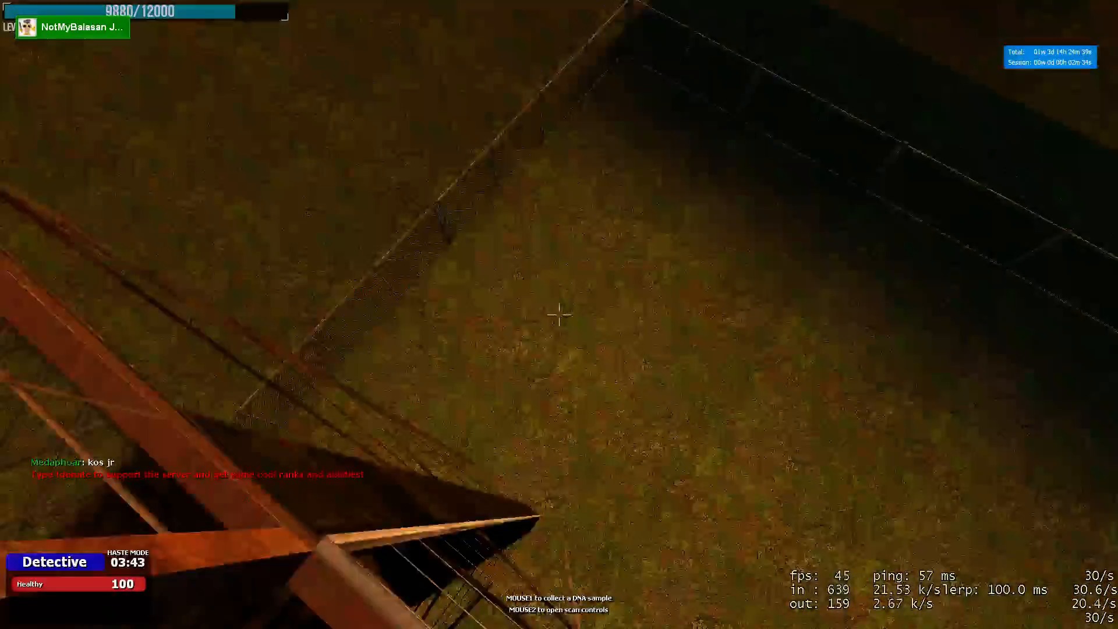
key(y)
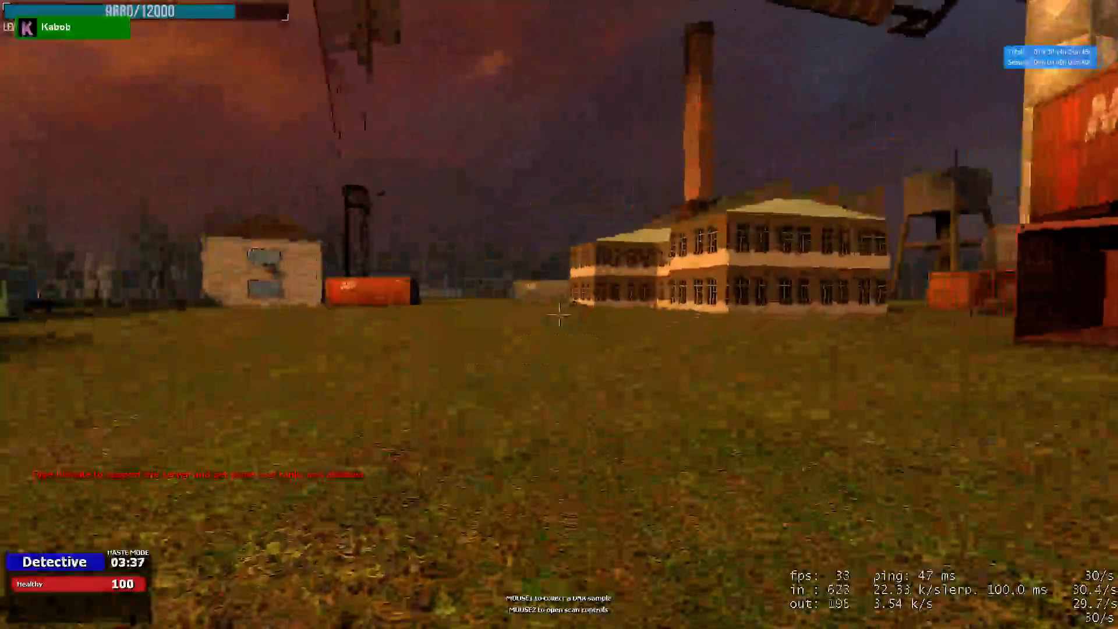
key(Tab)
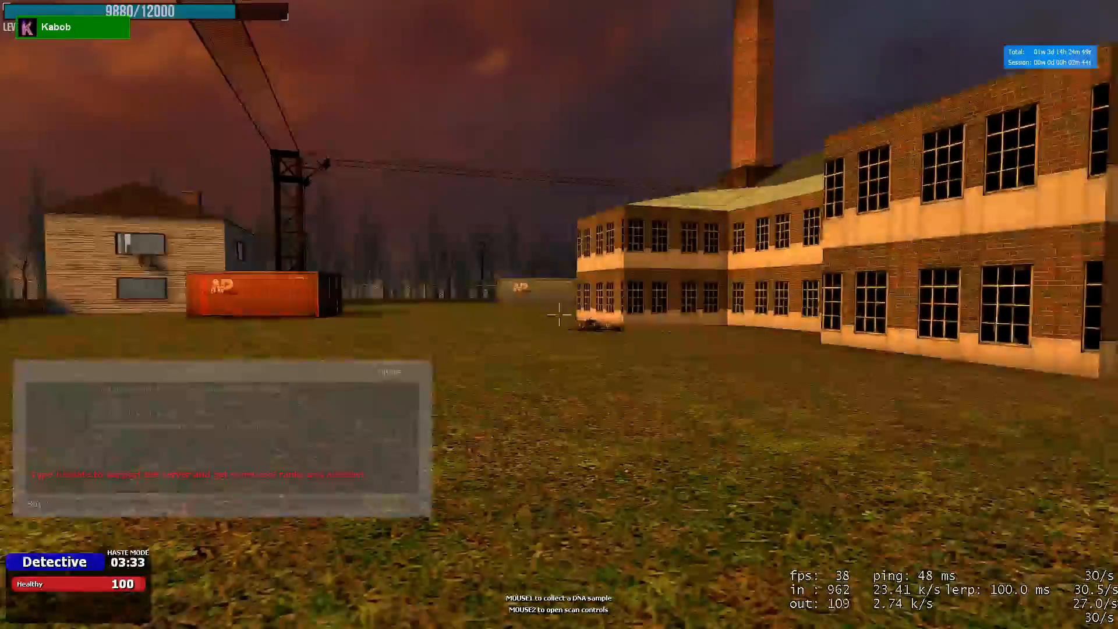
mouse_move(559, 315)
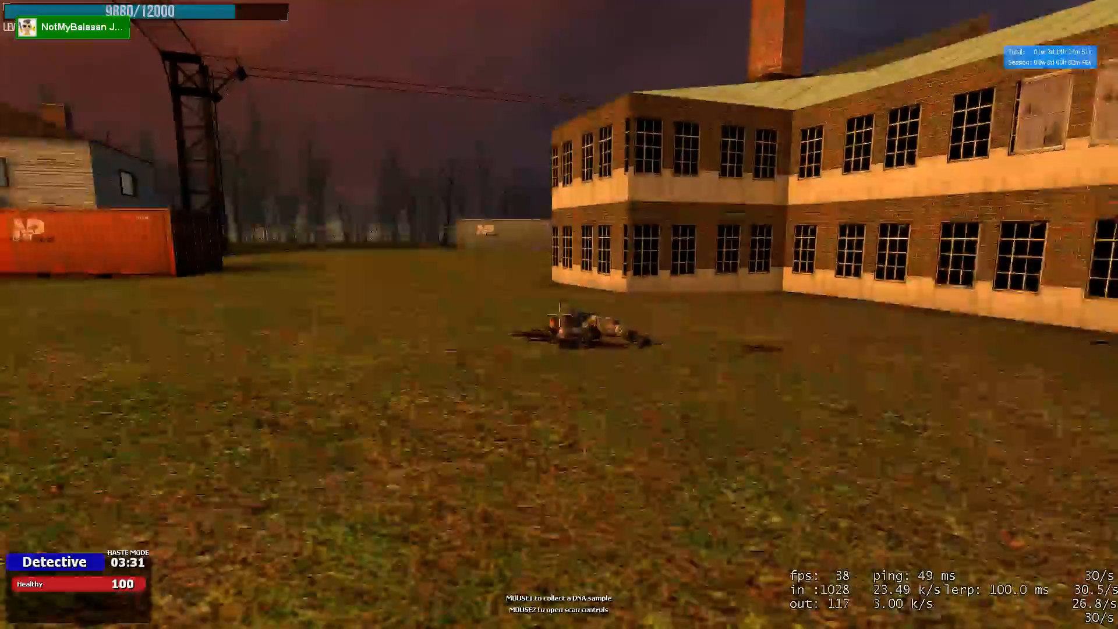
mouse_move(559, 315)
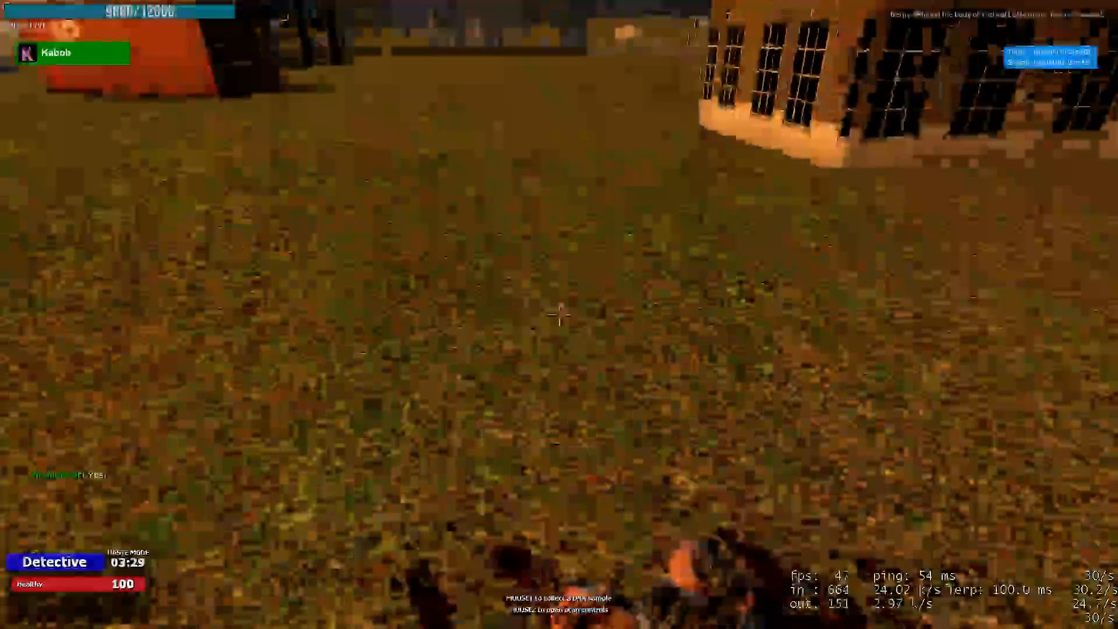
mouse_move(559, 314)
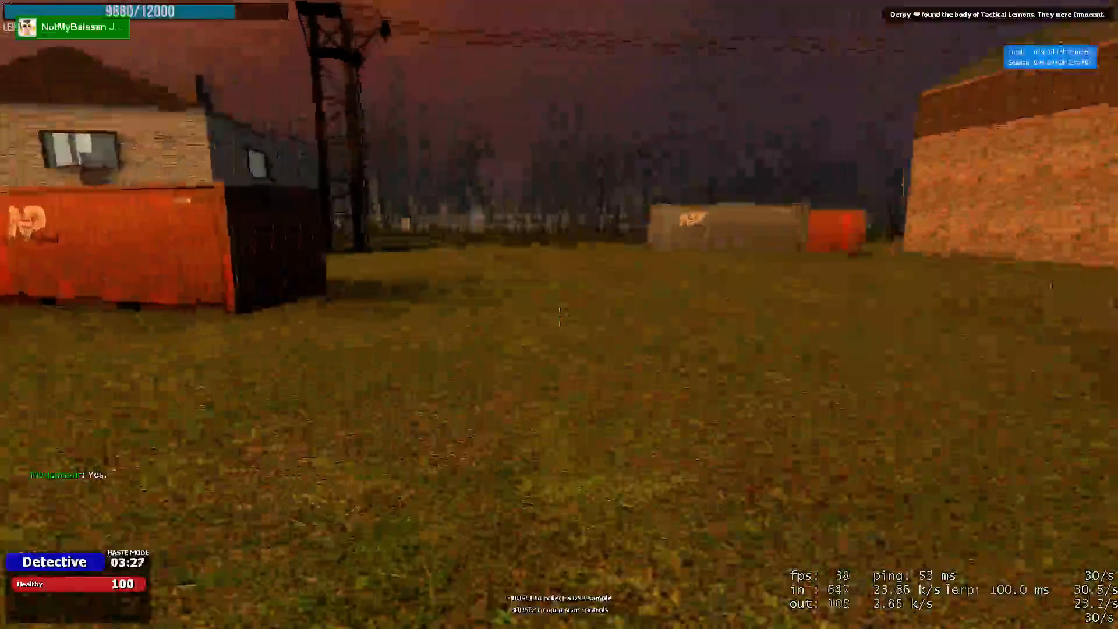
key(tab)
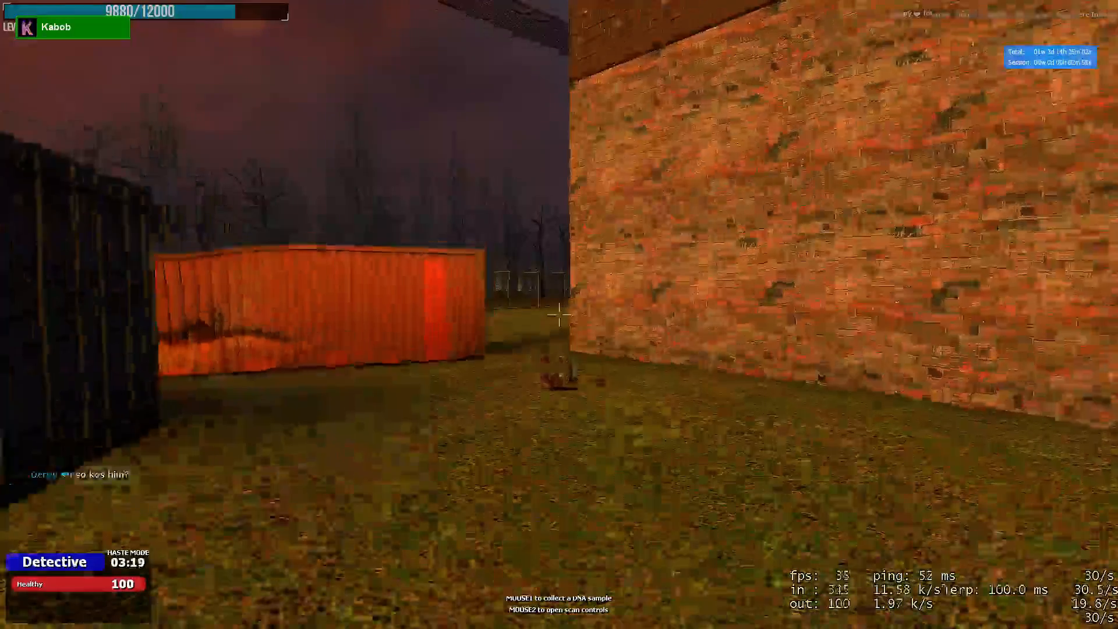
mouse_move(559, 315)
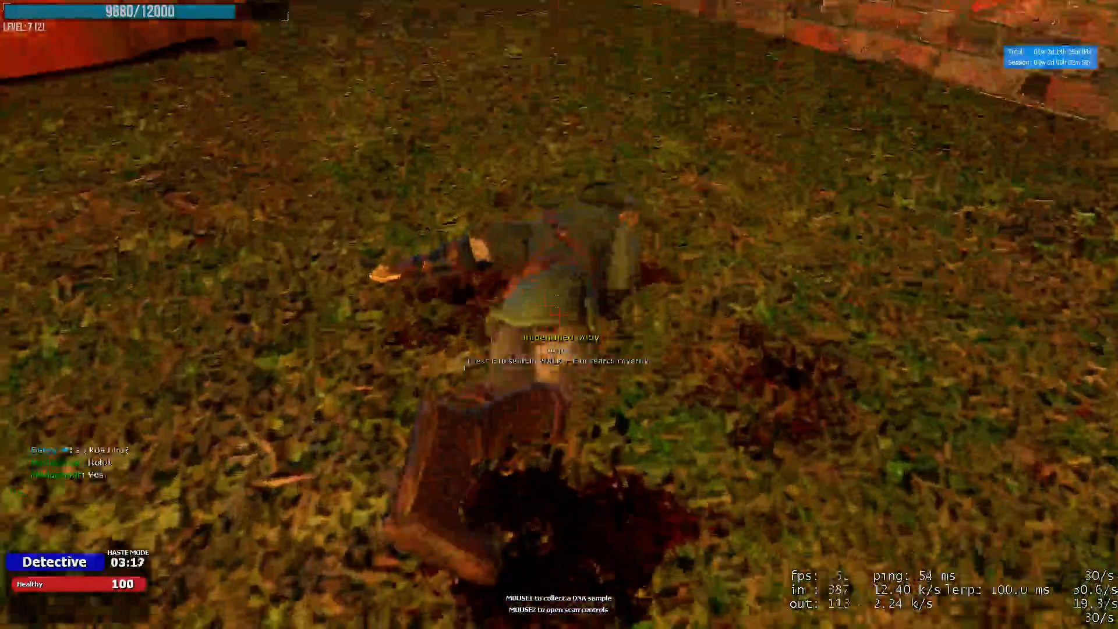
mouse_move(559, 315)
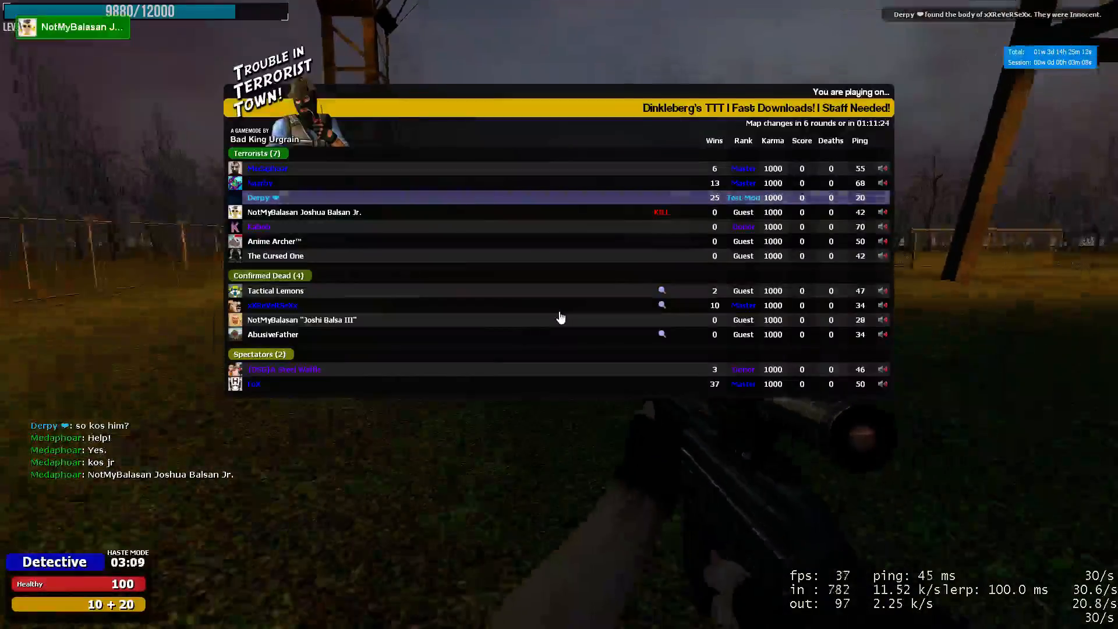
key(tab)
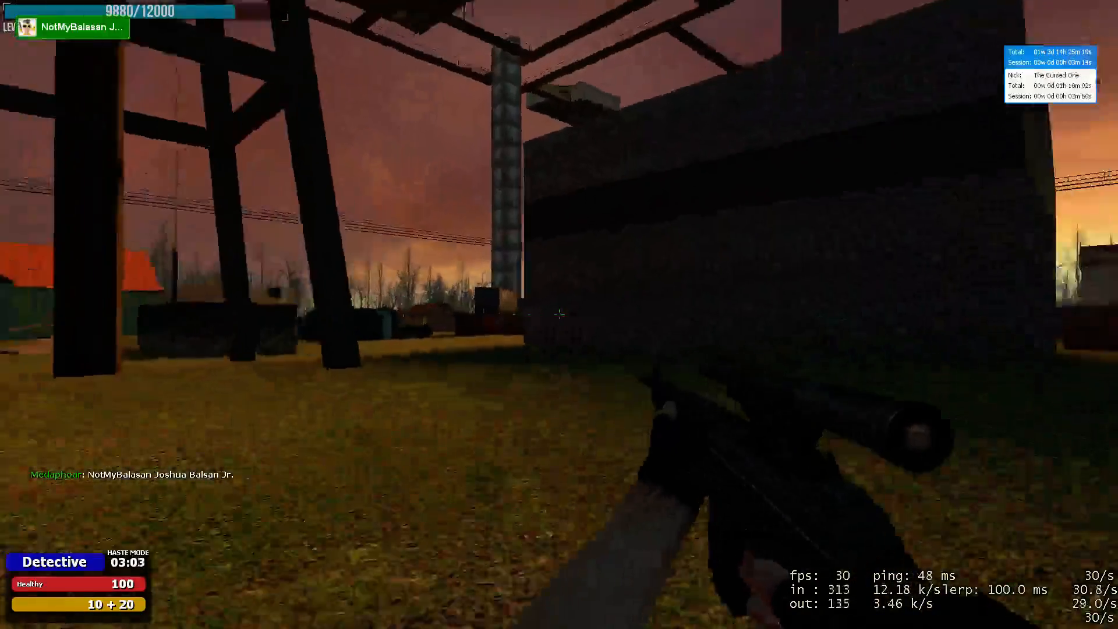
mouse_move(559, 315)
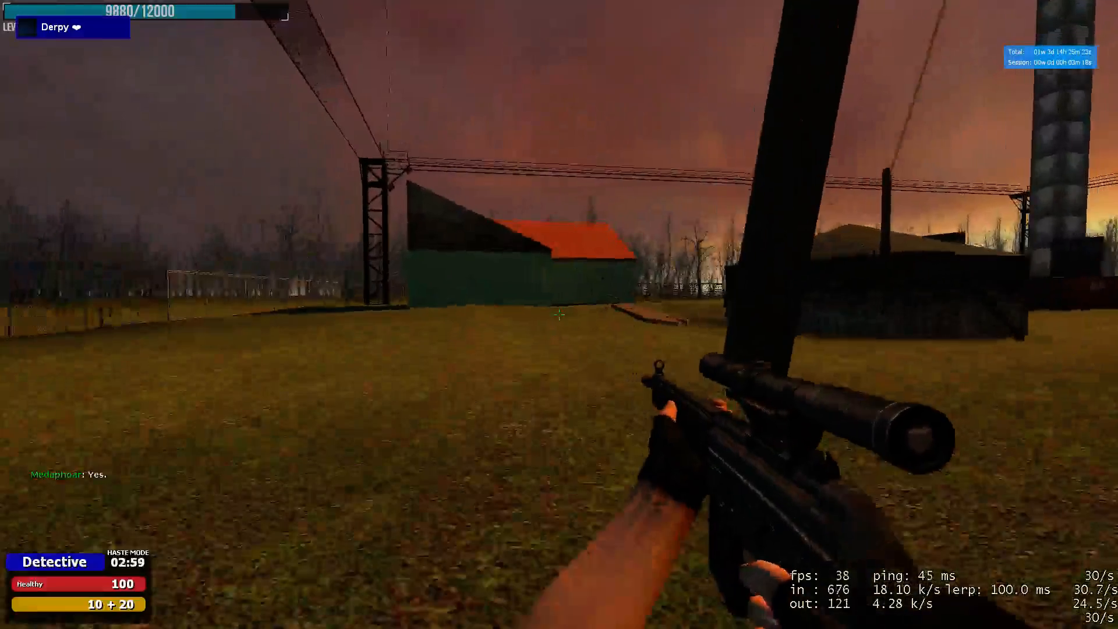
mouse_move(559, 315)
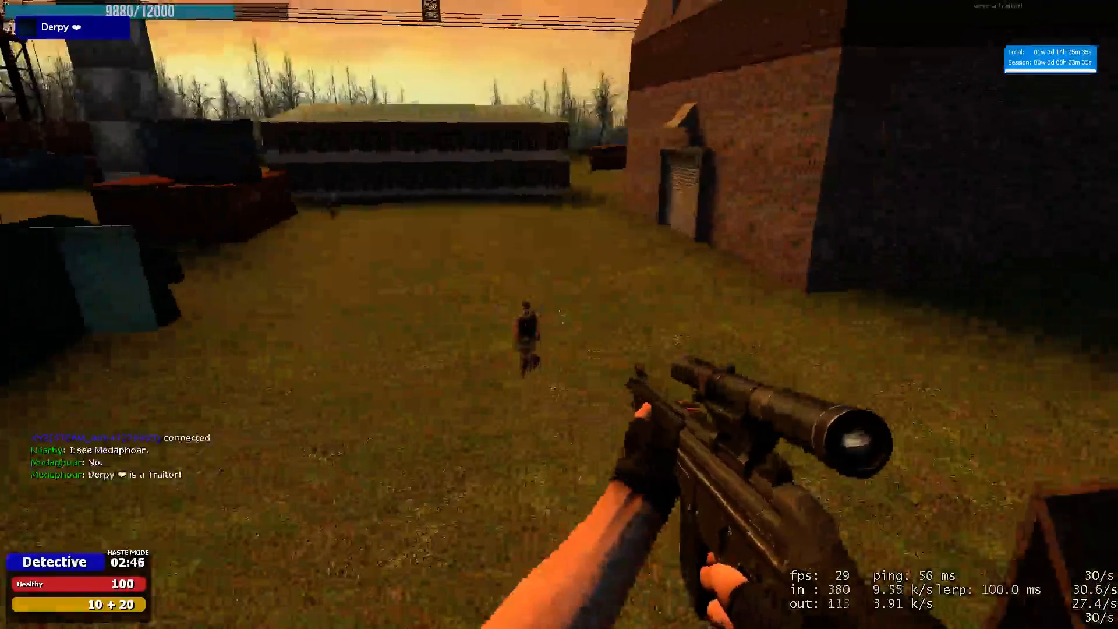
key(tab)
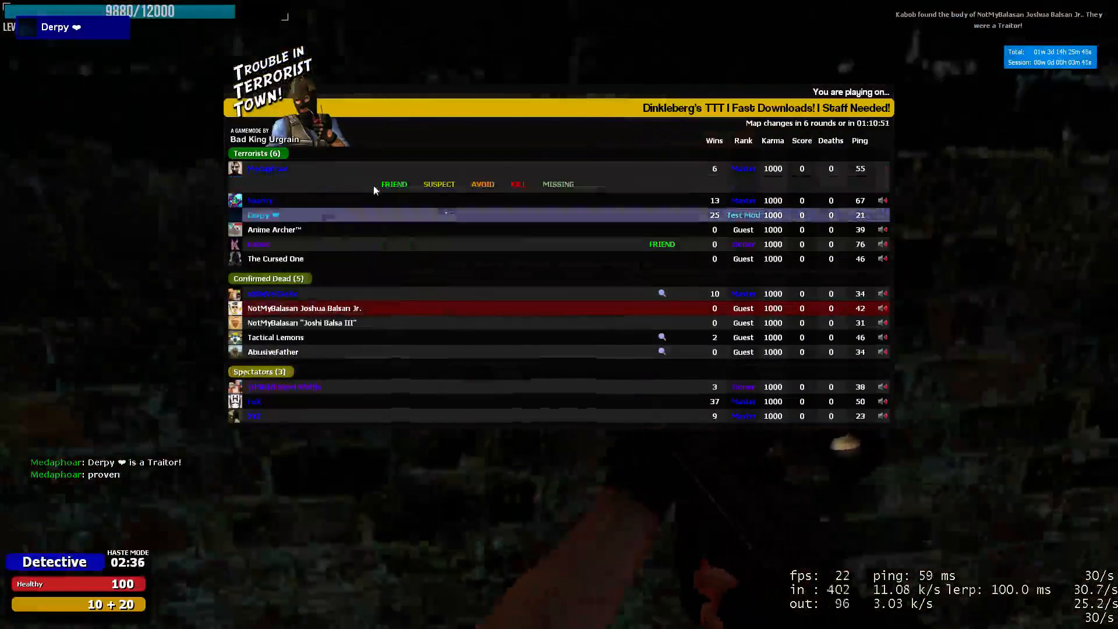
key(tab)
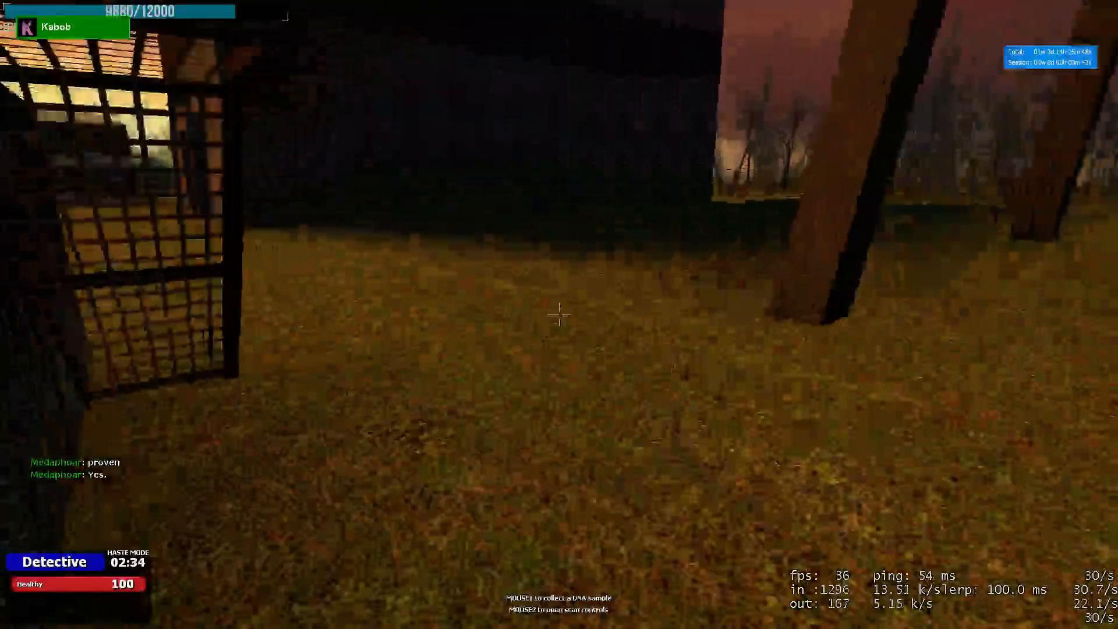
key(tab)
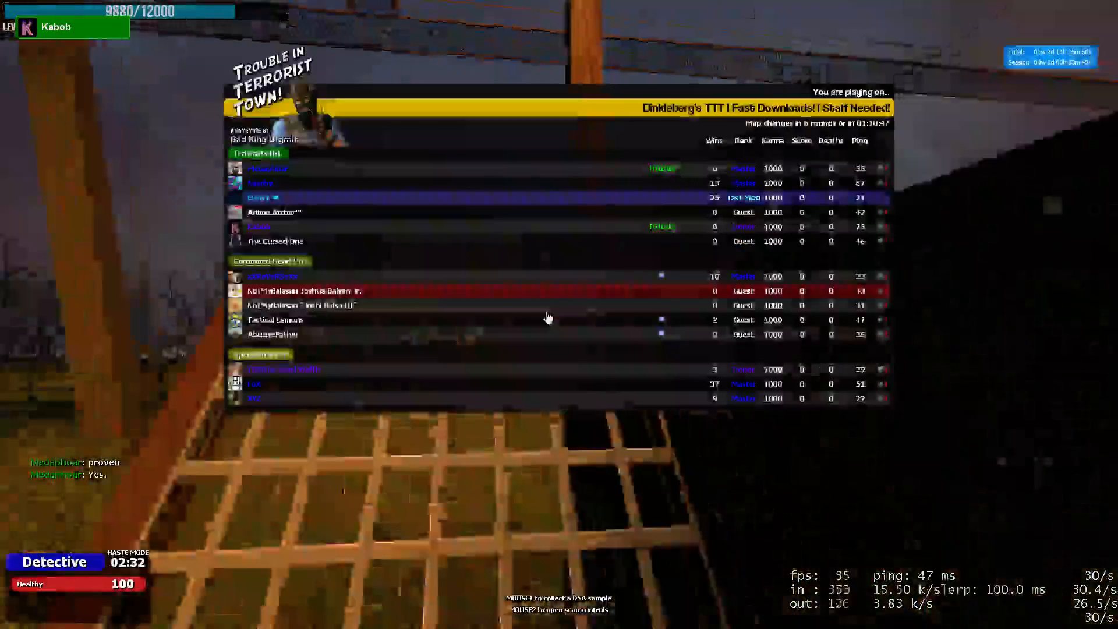
key(tab)
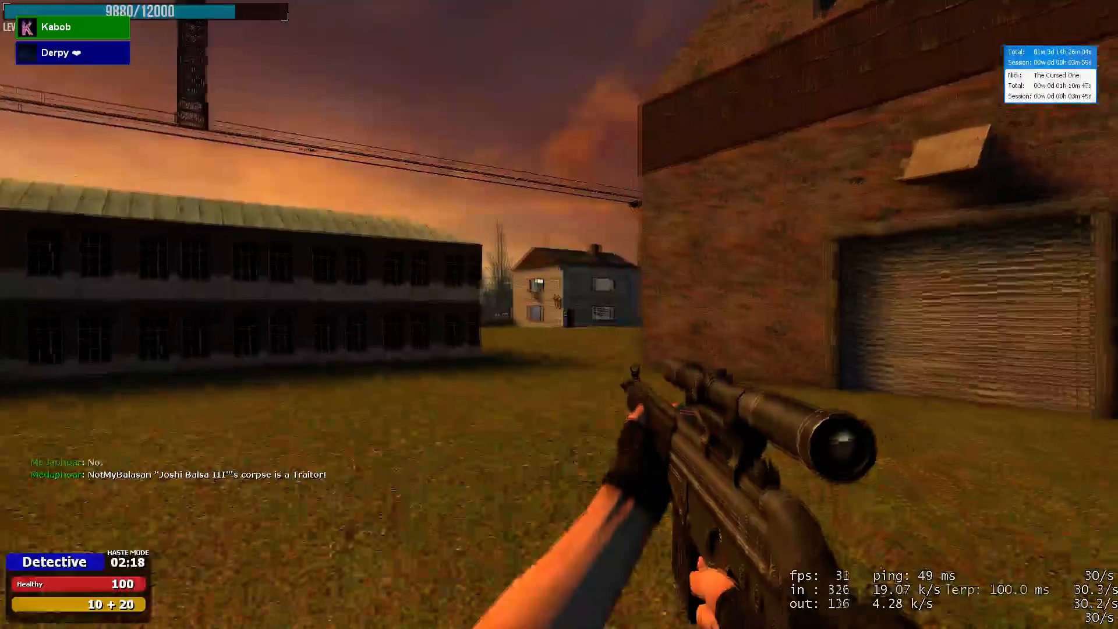
key(tab)
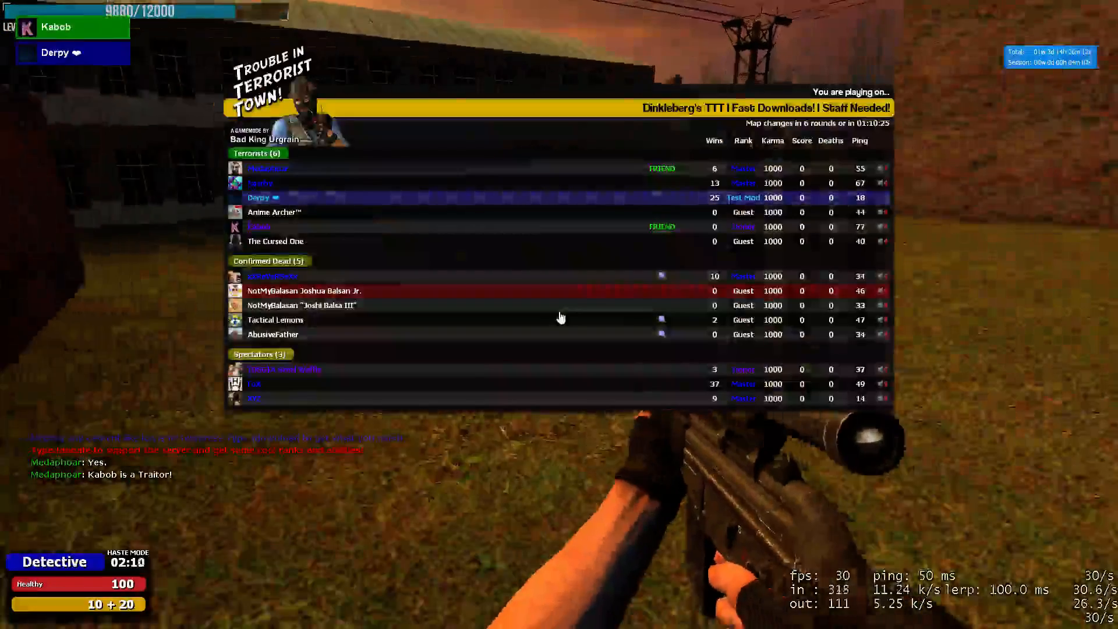
key(tab)
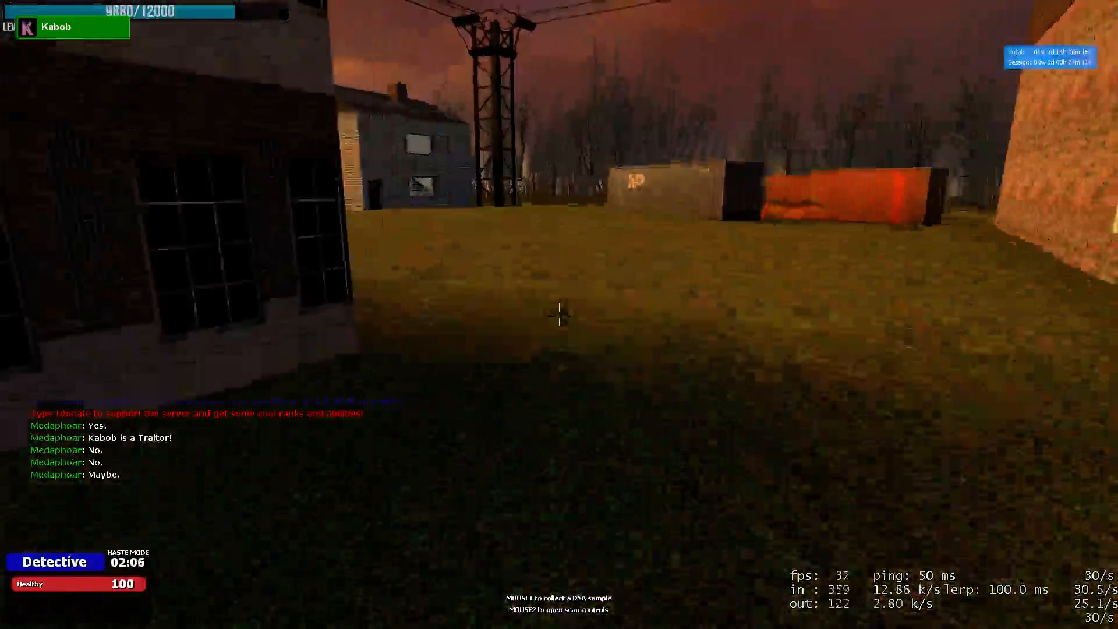
mouse_move(560, 314)
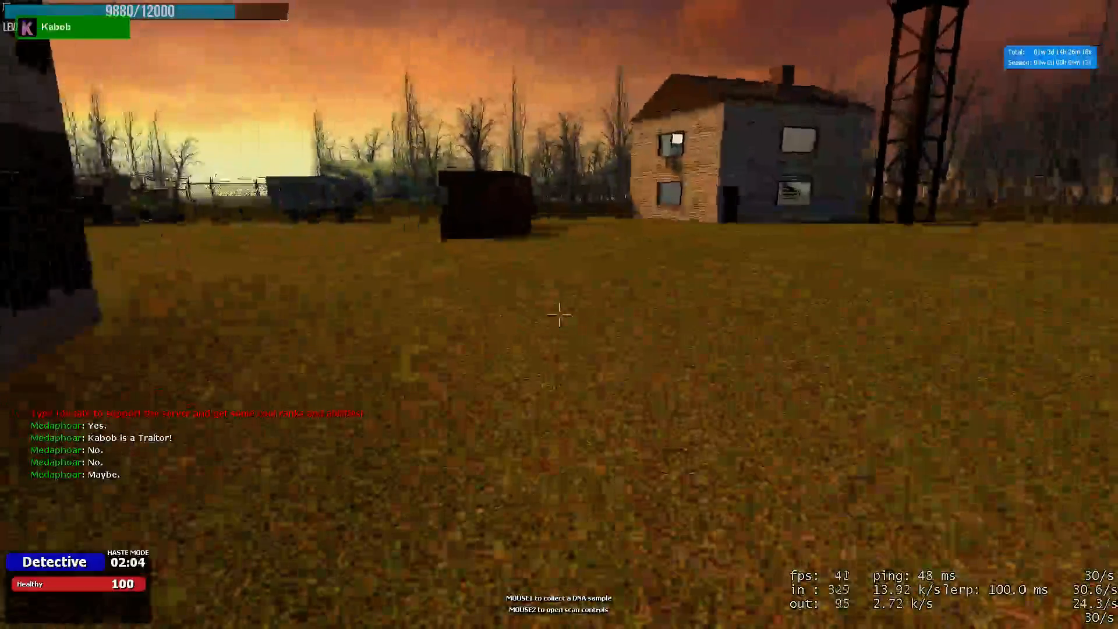
key(tab)
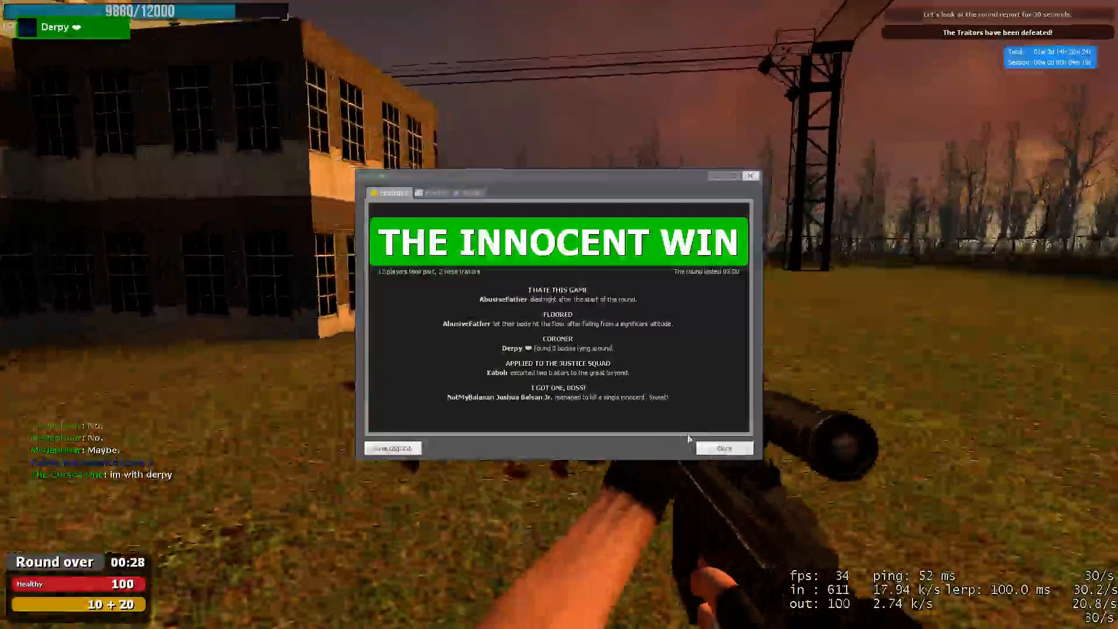
click(724, 448)
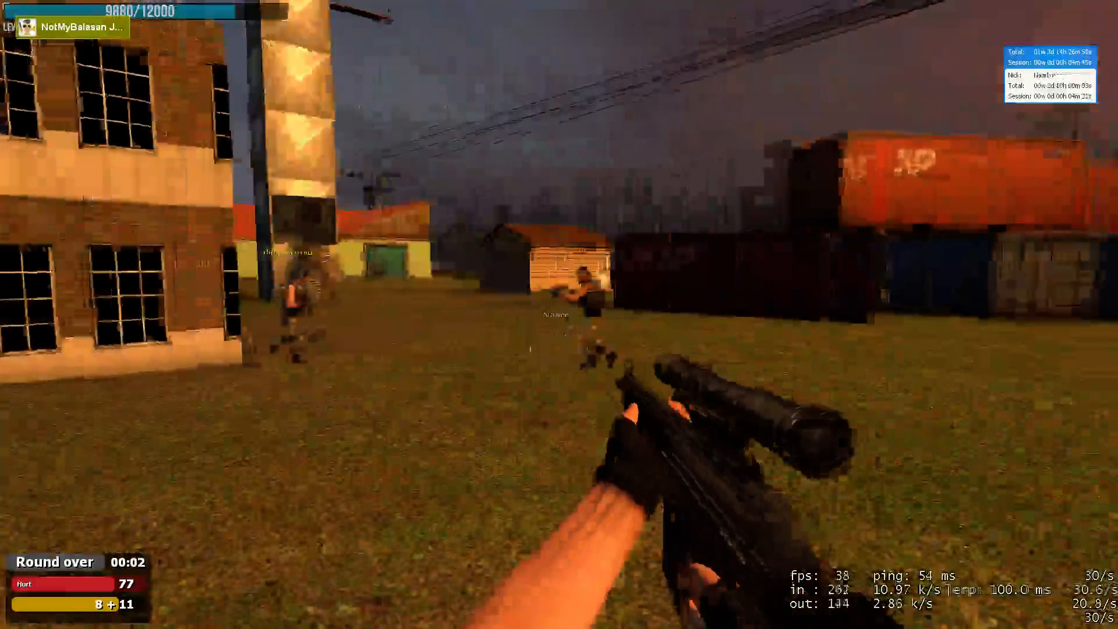
key(tab)
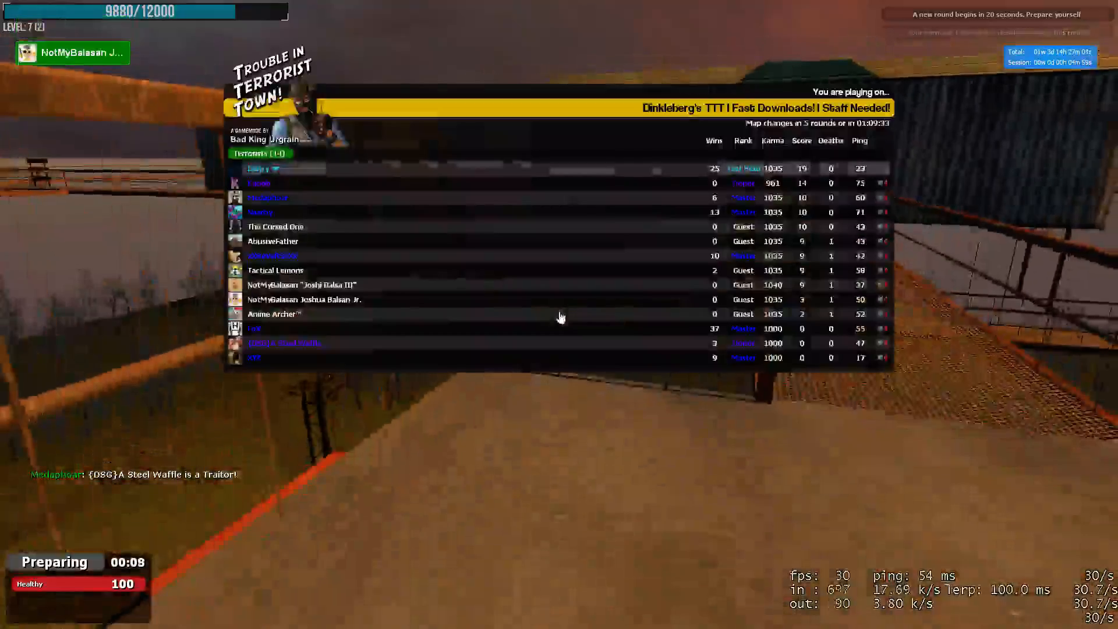
key(tab)
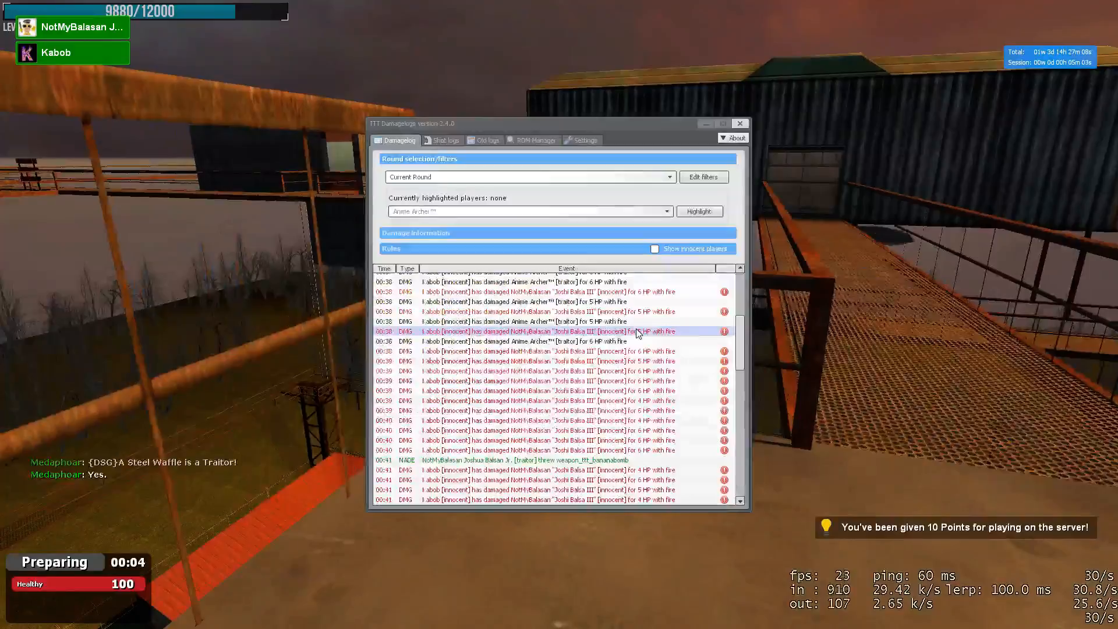
right_click(542, 403)
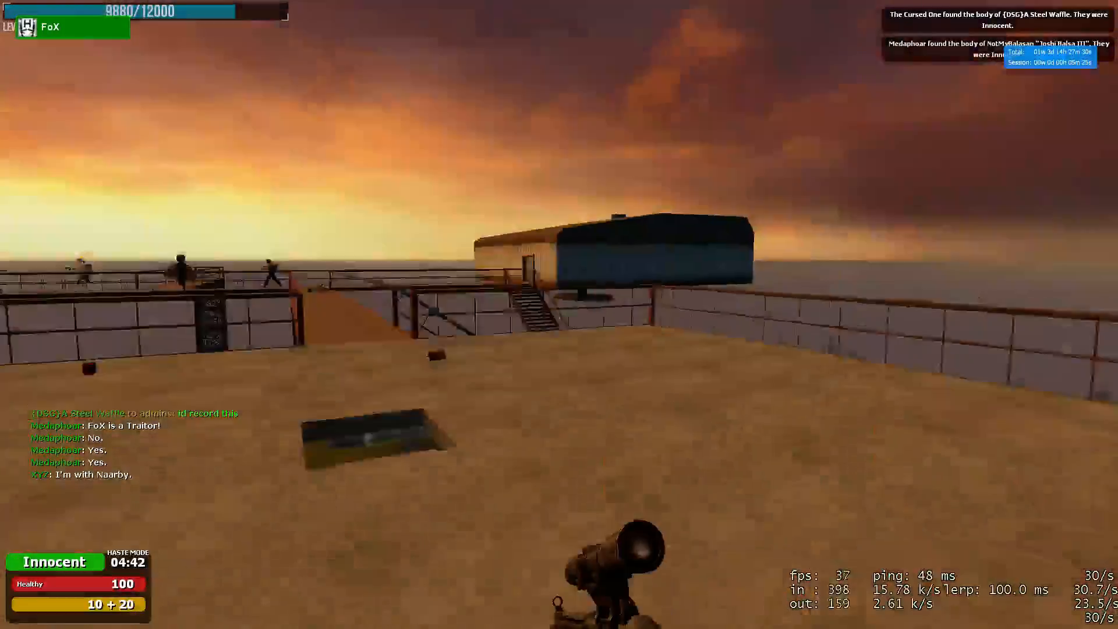
key(tab)
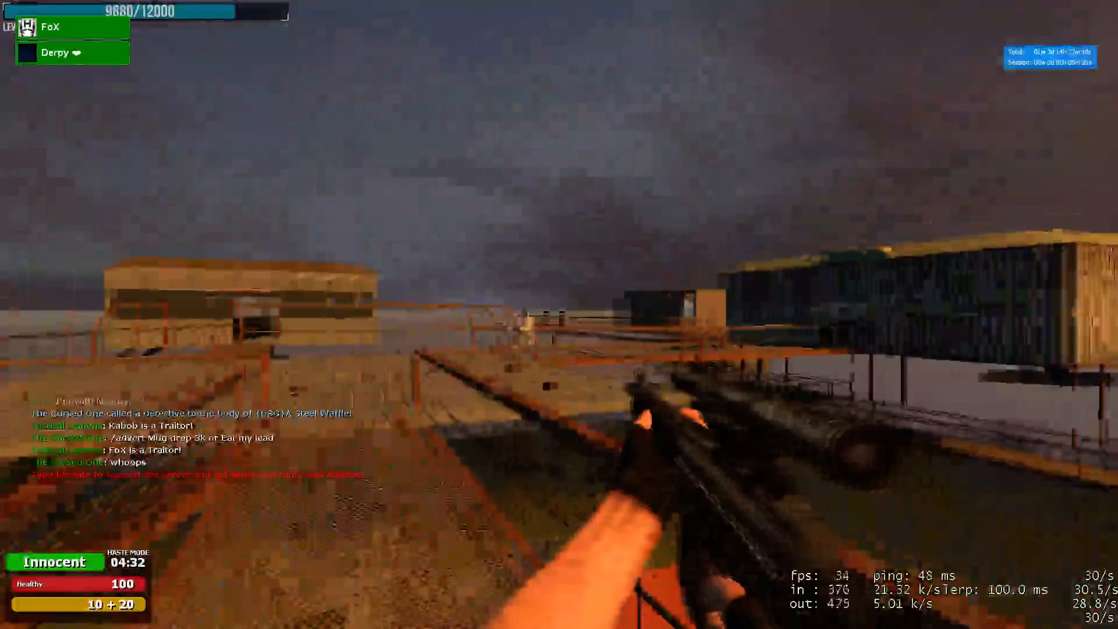
mouse_move(559, 315)
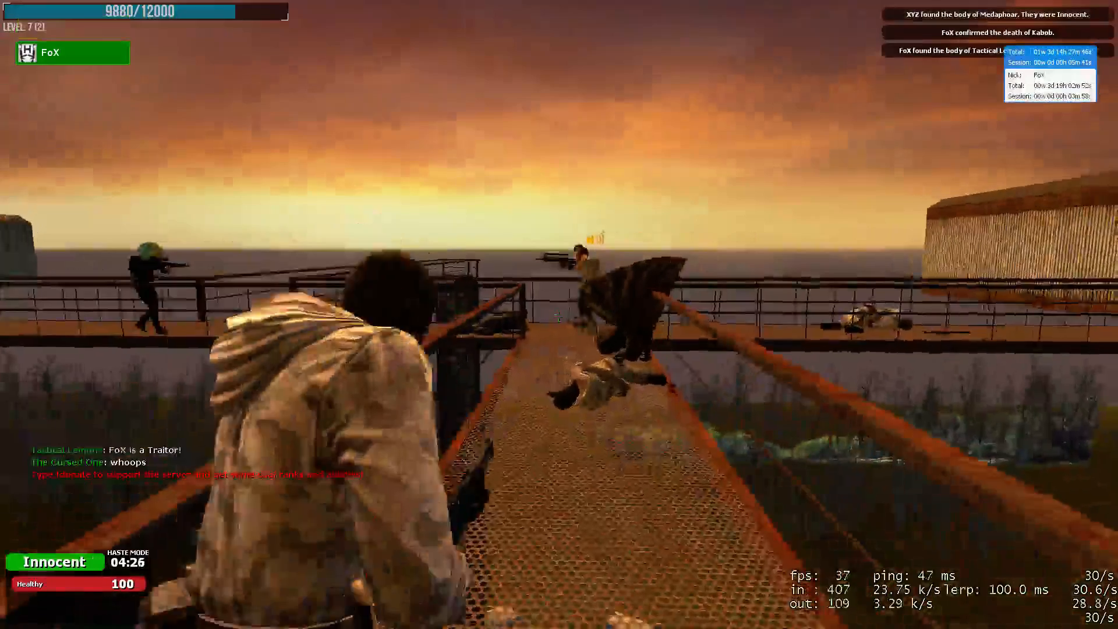
key(tab)
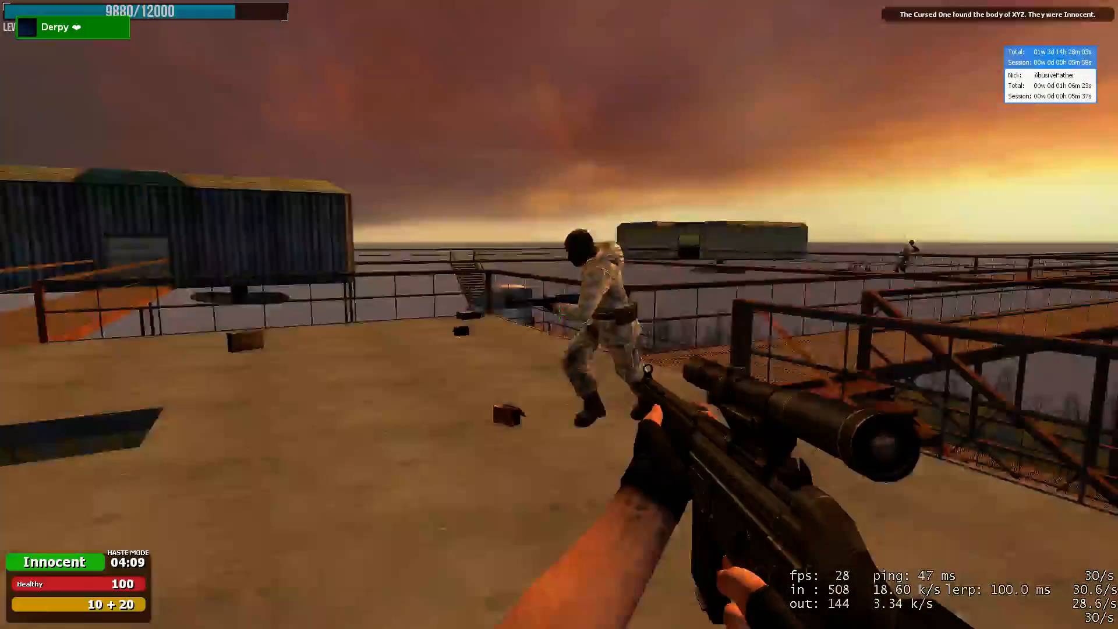
mouse_move(559, 315)
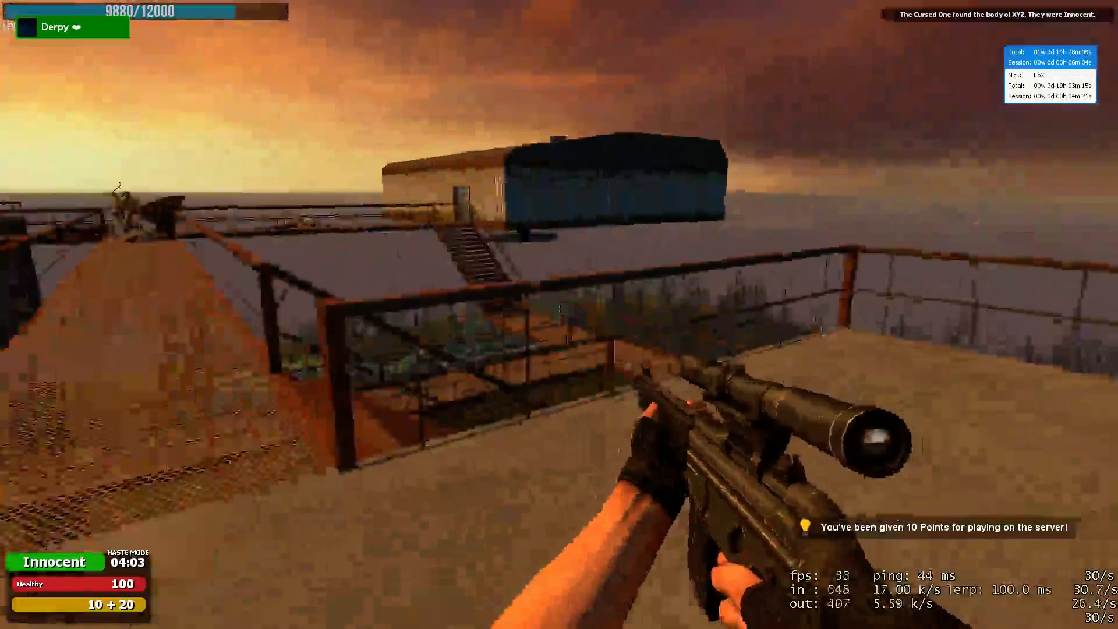
mouse_move(559, 315)
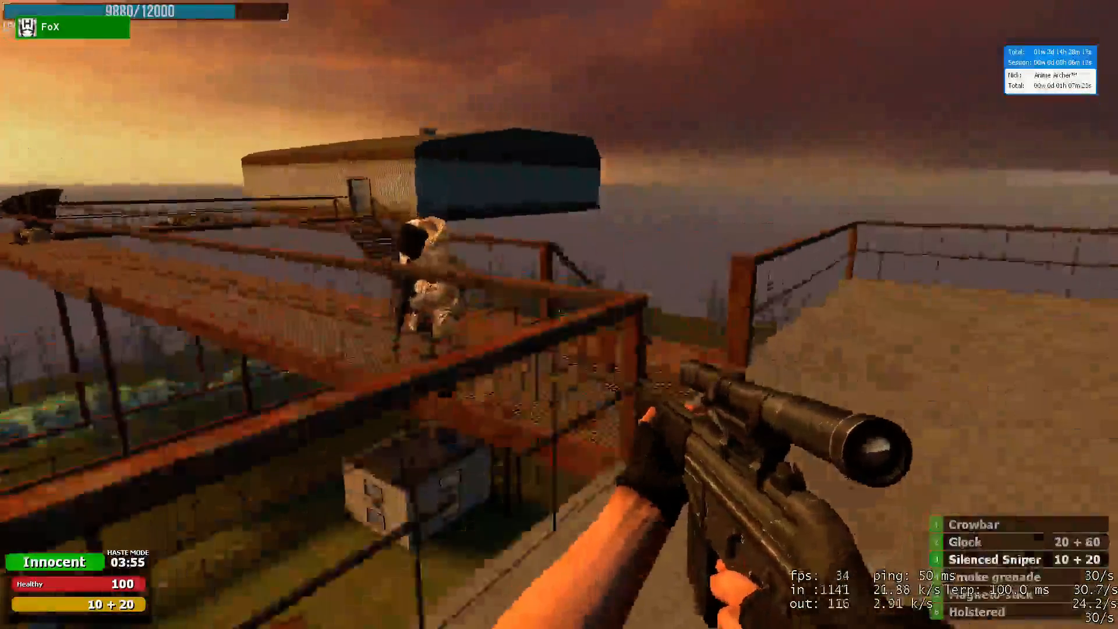
key(tab)
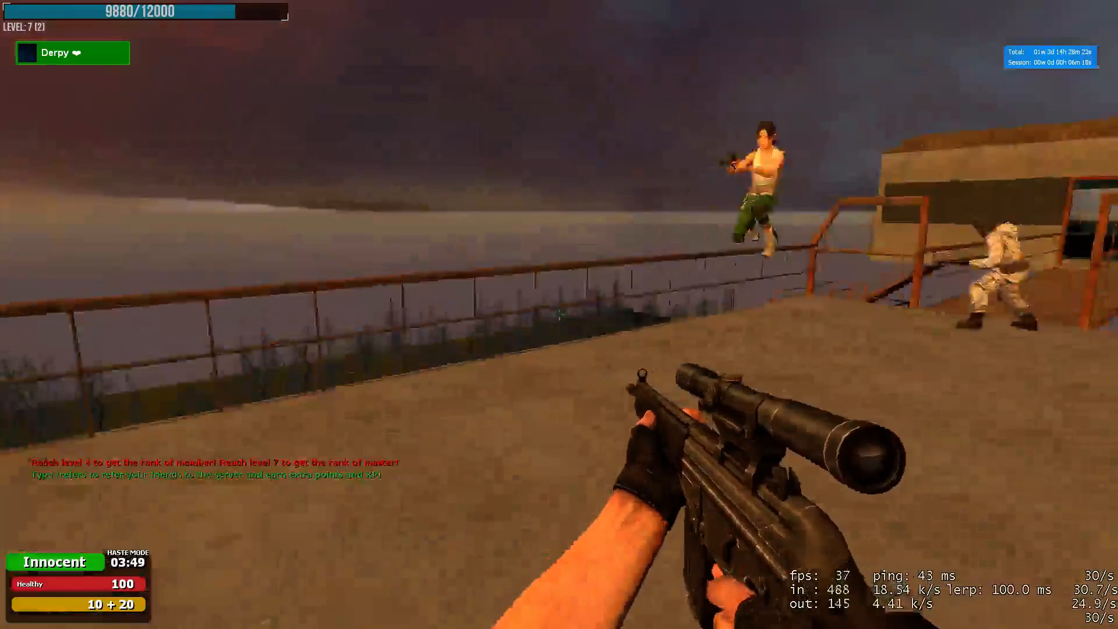
key(tab)
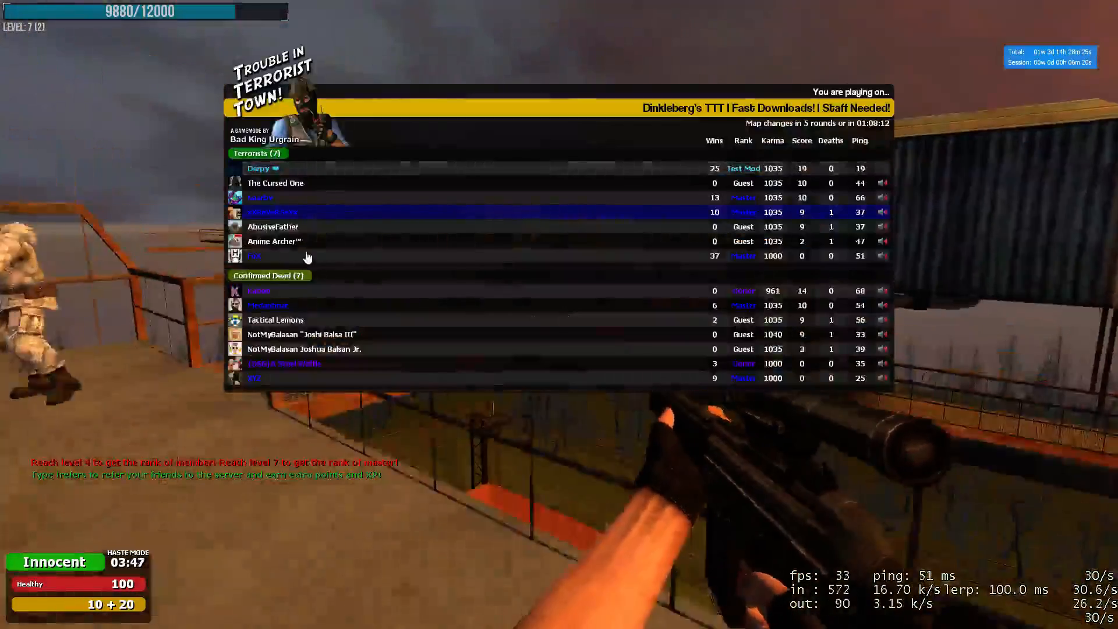
key(tab)
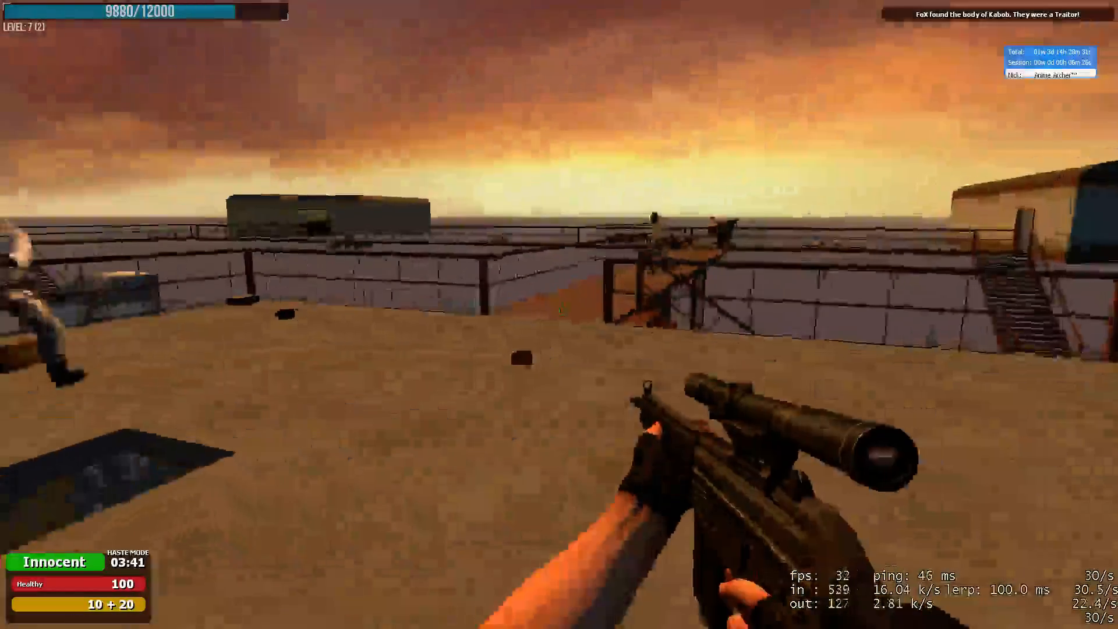
key(Tab)
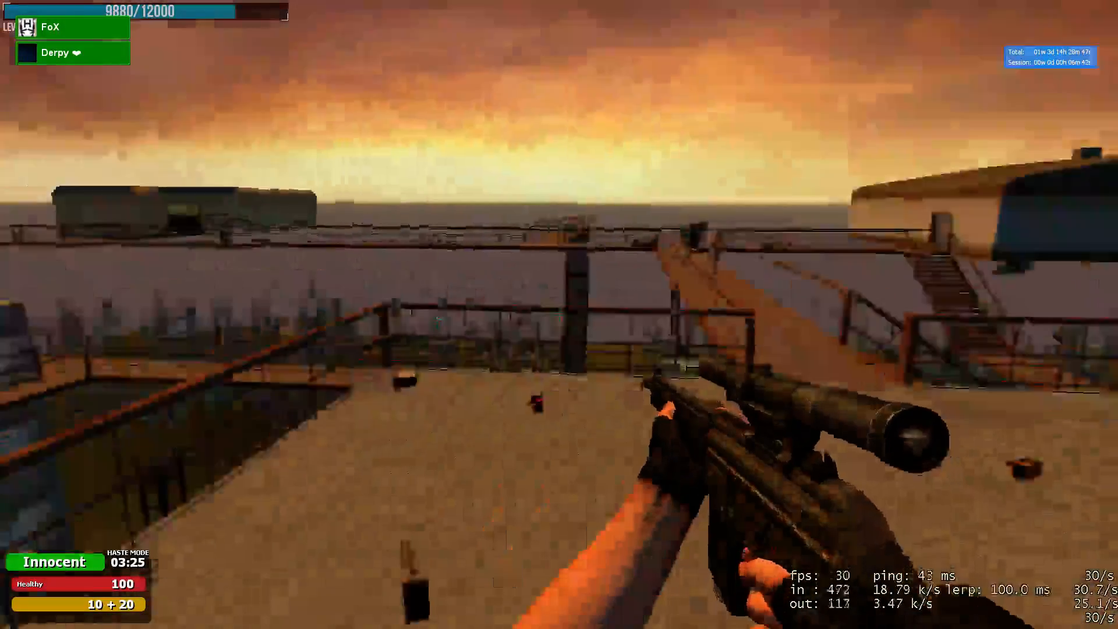
mouse_move(559, 315)
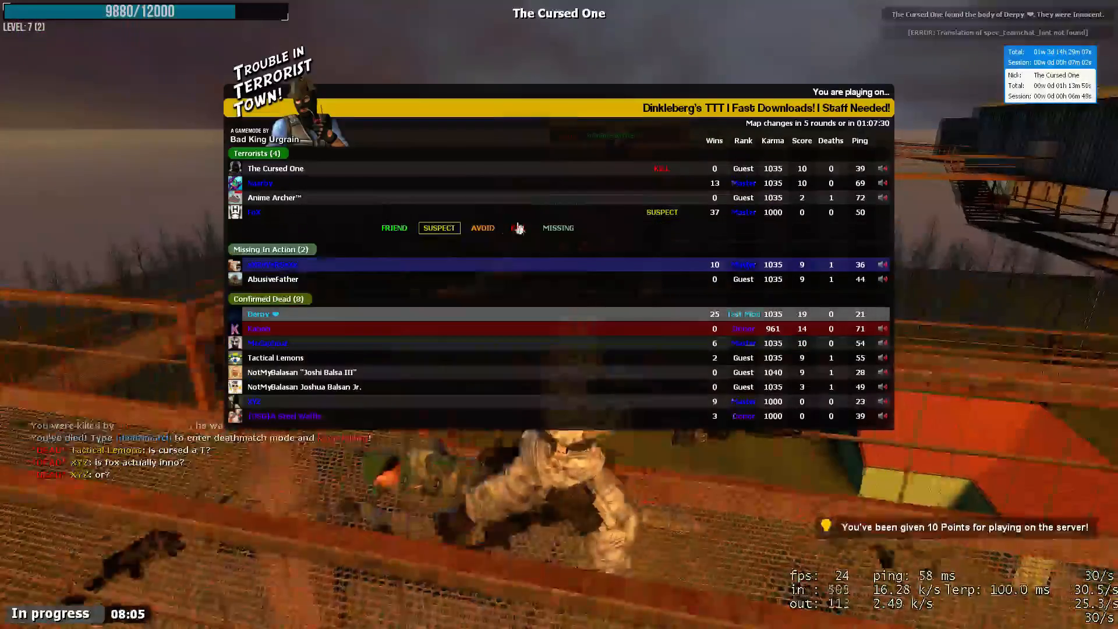
key(tab)
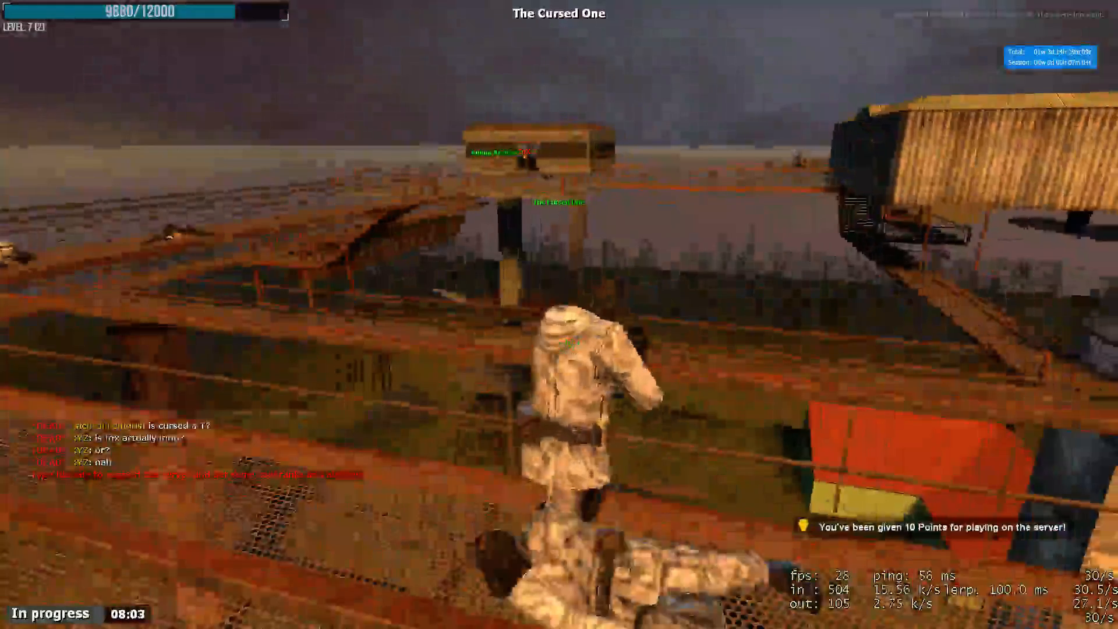
key(Tab)
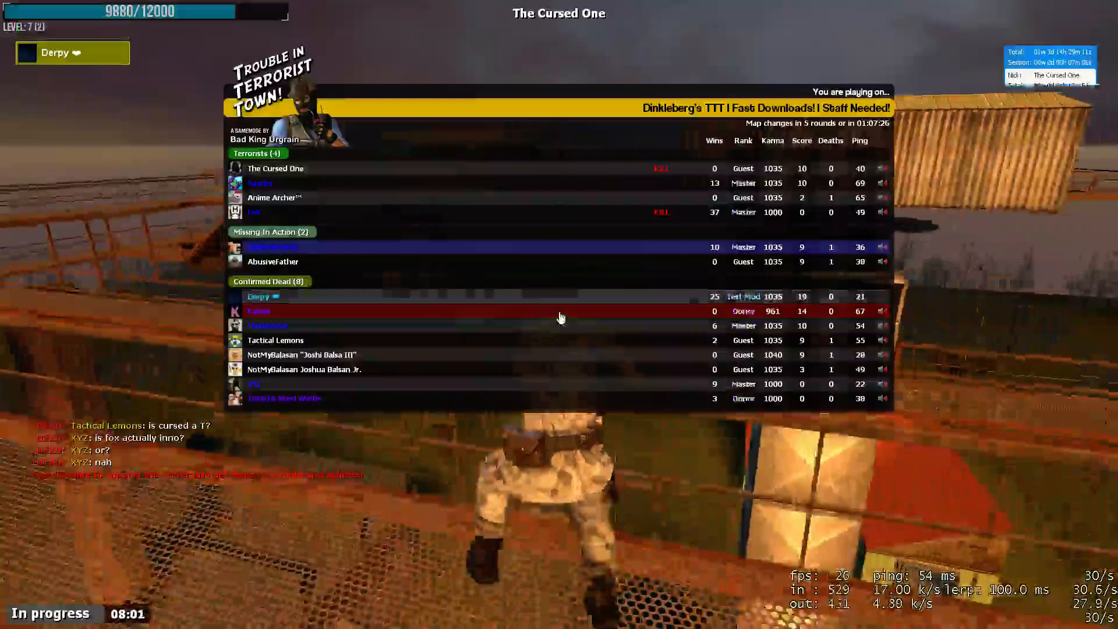
key(tab)
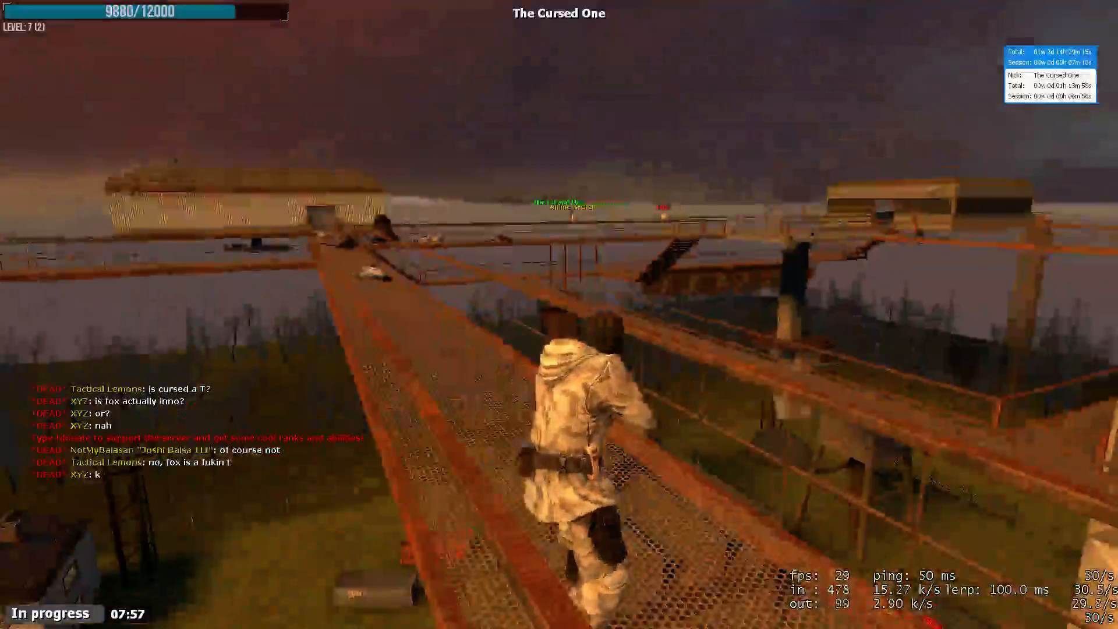
key(tab)
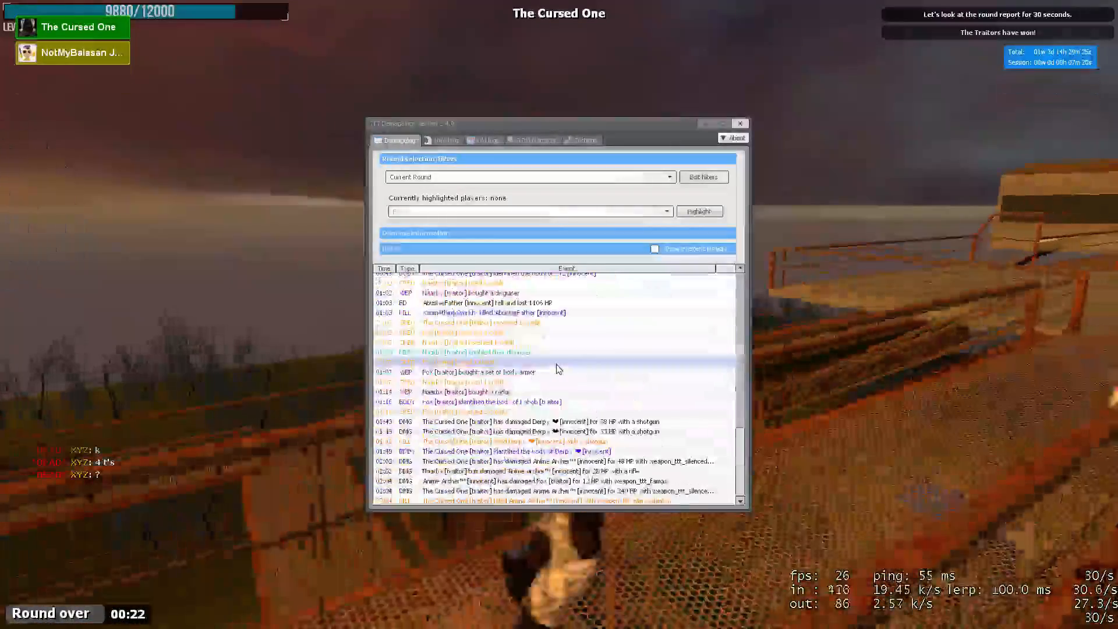
click(529, 177)
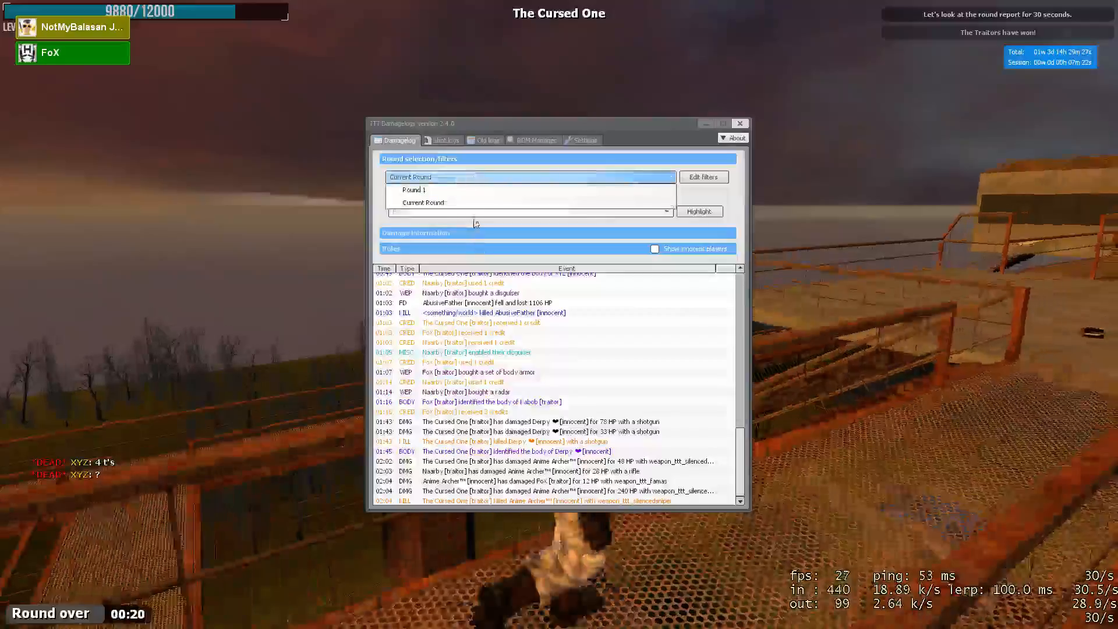
click(414, 190)
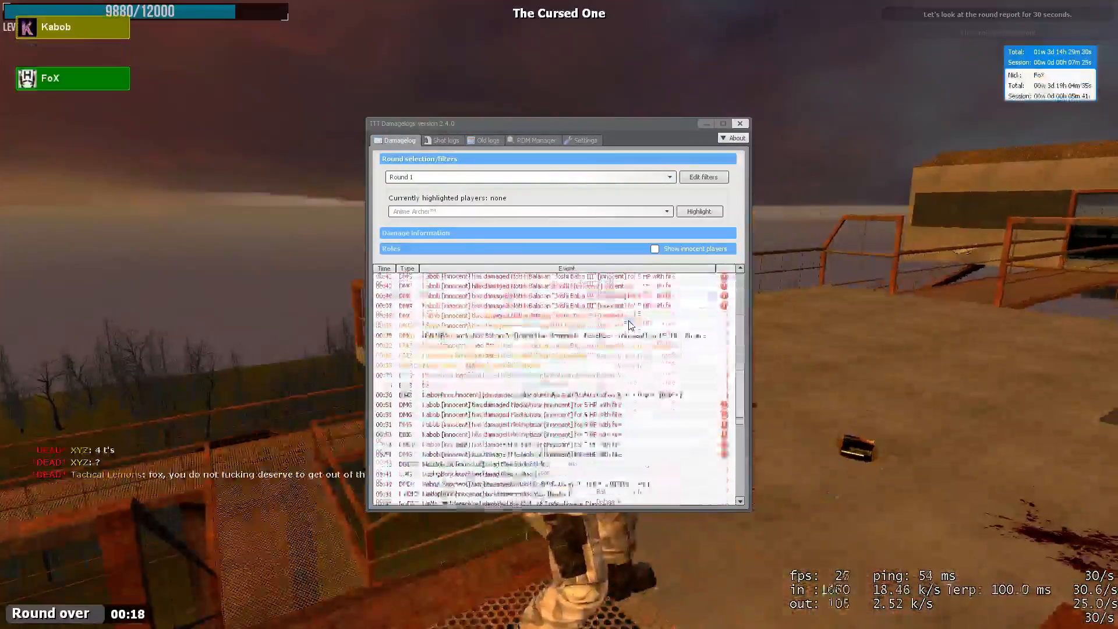
scroll(down, 3)
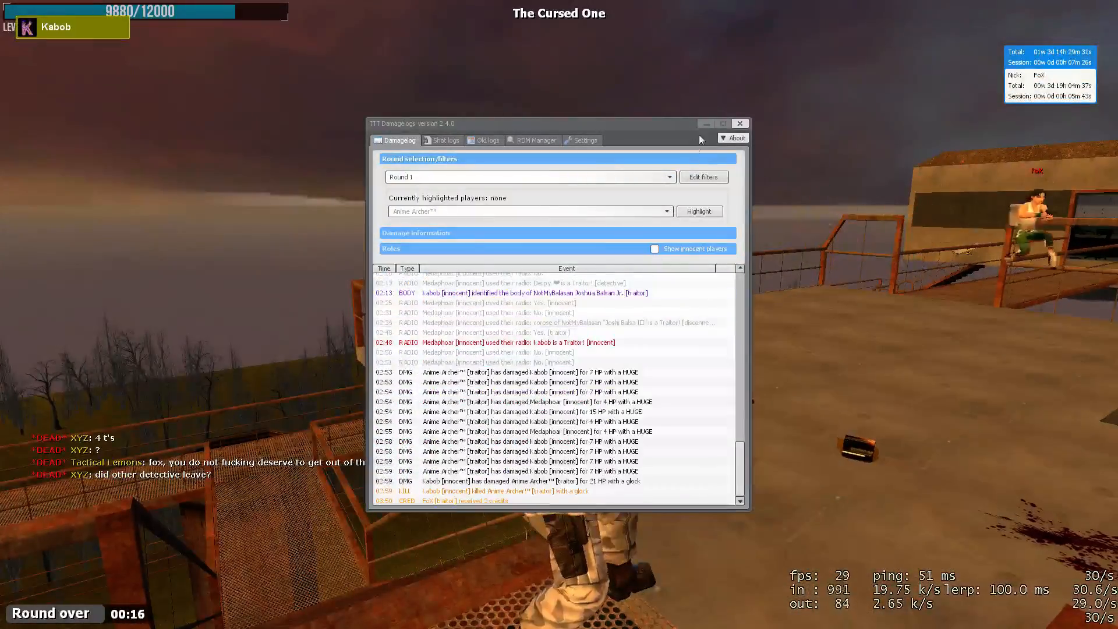
click(739, 123)
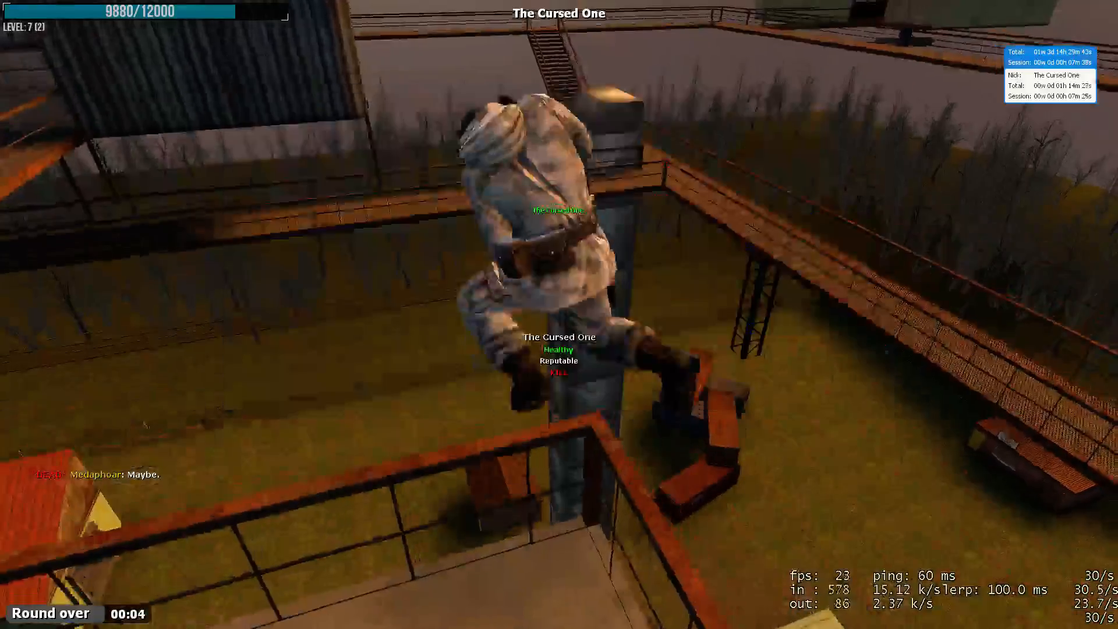
key(tab)
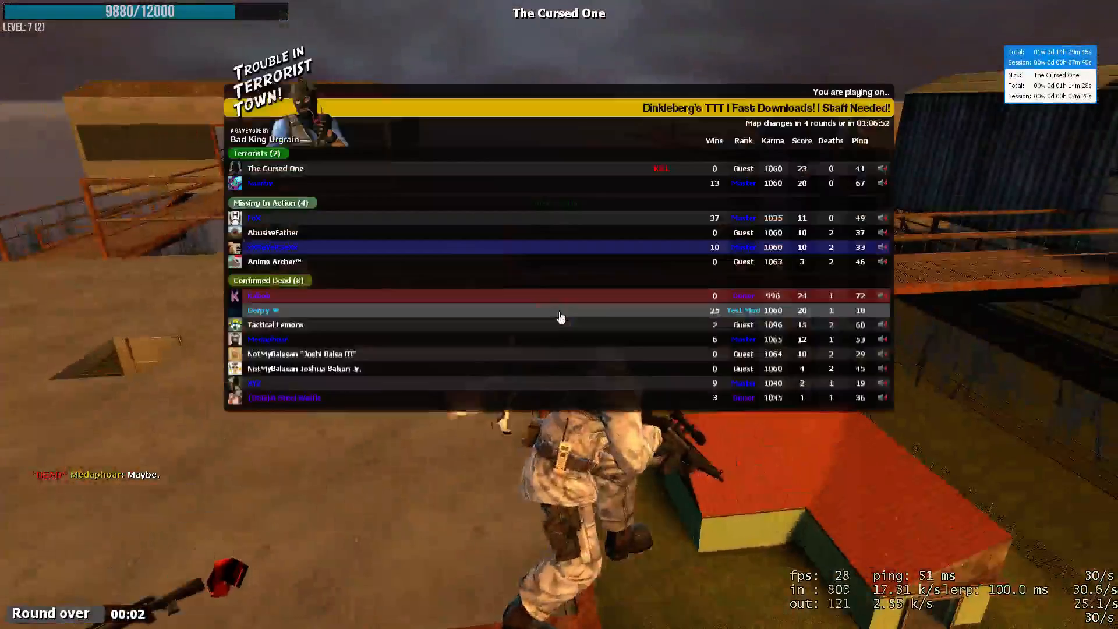